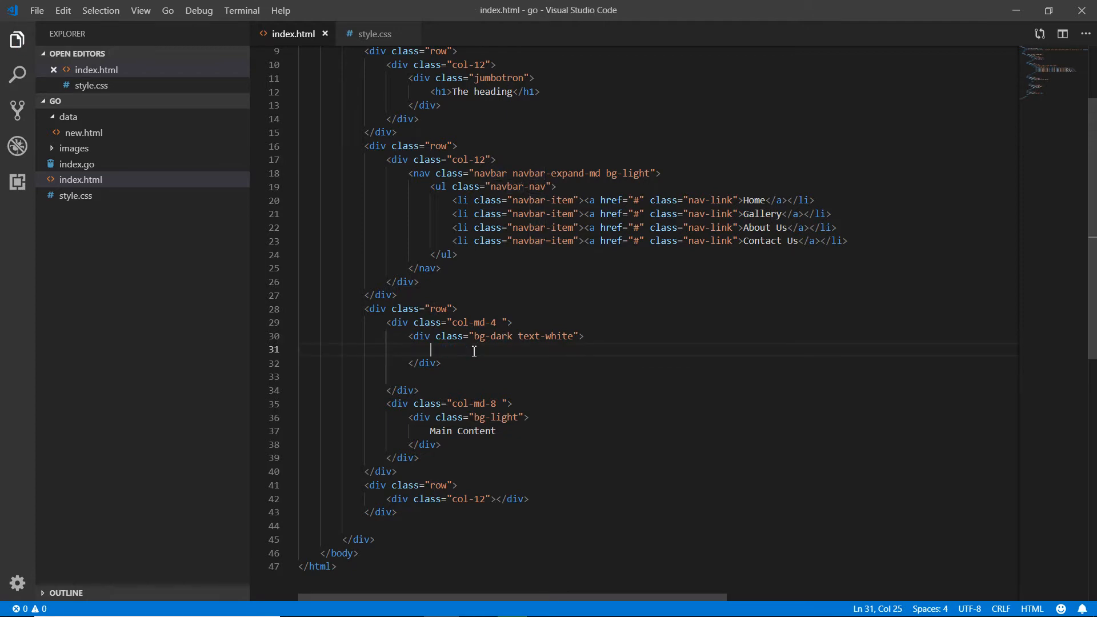
Add a ul with an li reading Top 10 Topics inside the bg-dark sidebar div
type("u")
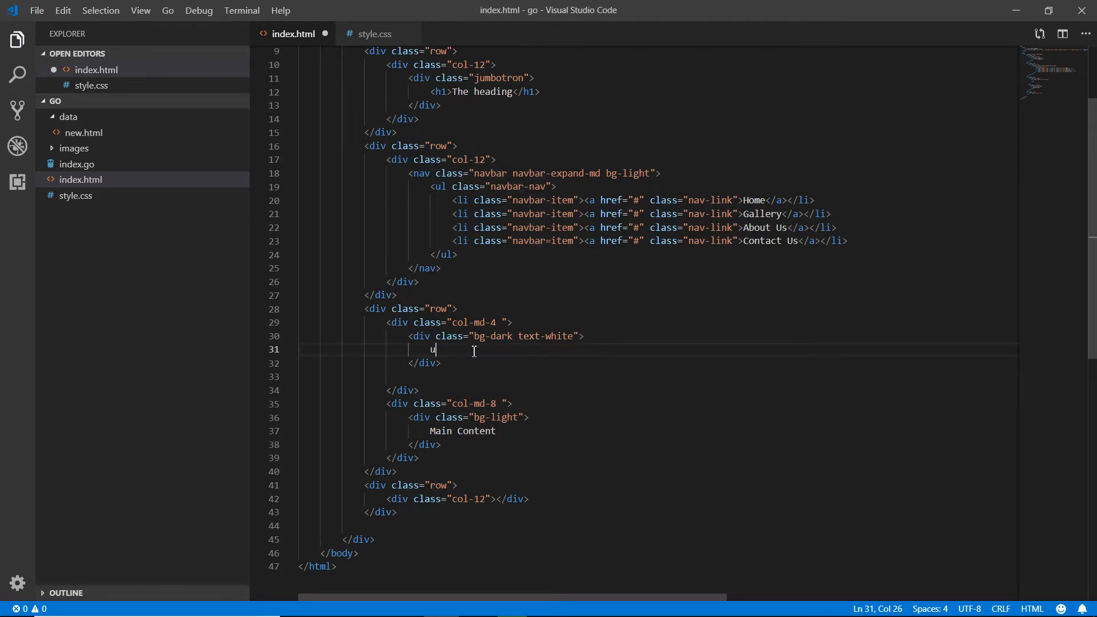
type("ul>")
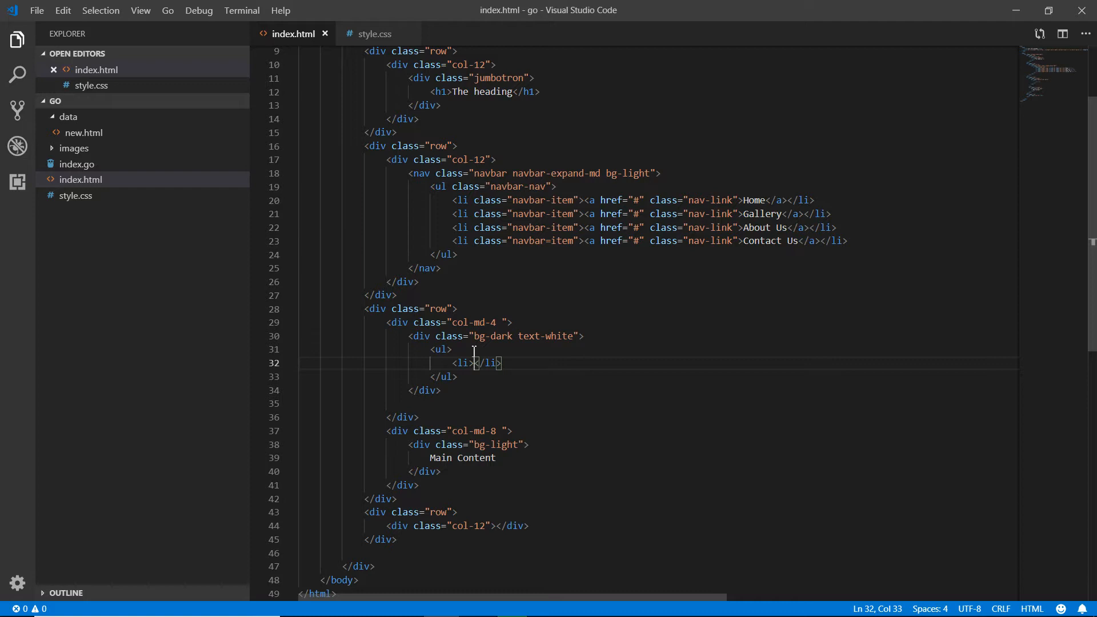
type("Top 10 Topics")
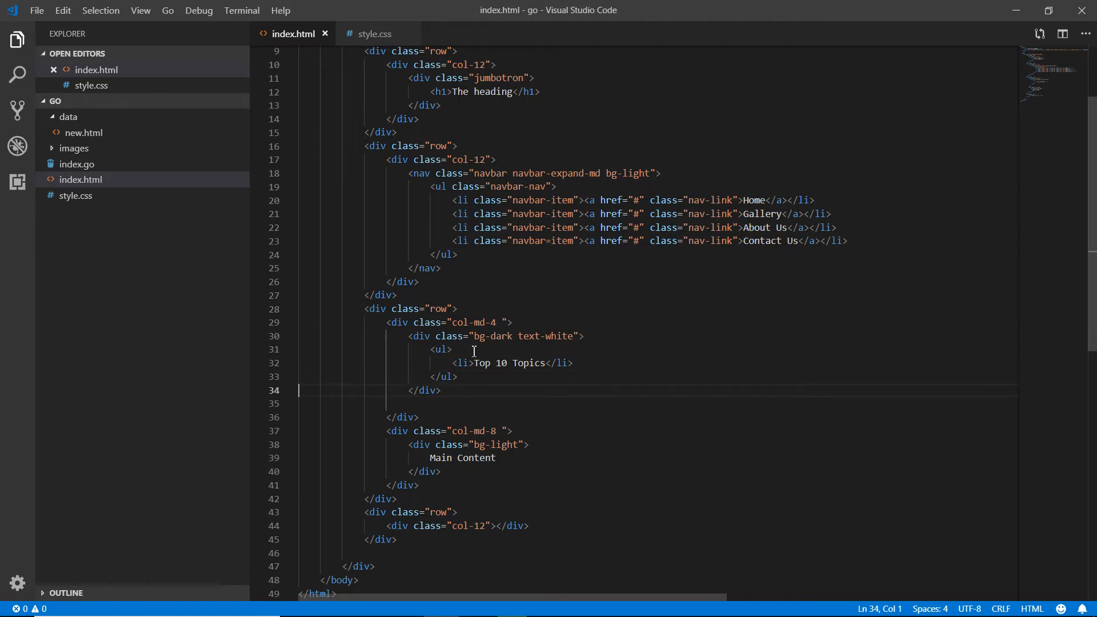
left_click(473, 362)
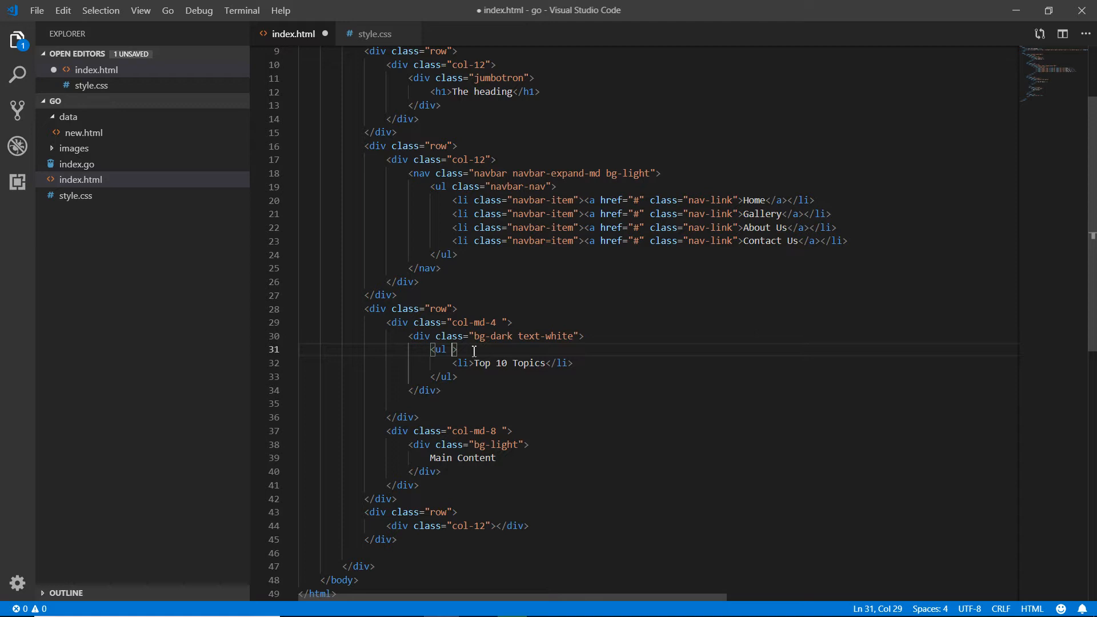
Give the ul class list-group, the li class list-group-item, and start a second empty list-group-item
type("class=\"list-group")
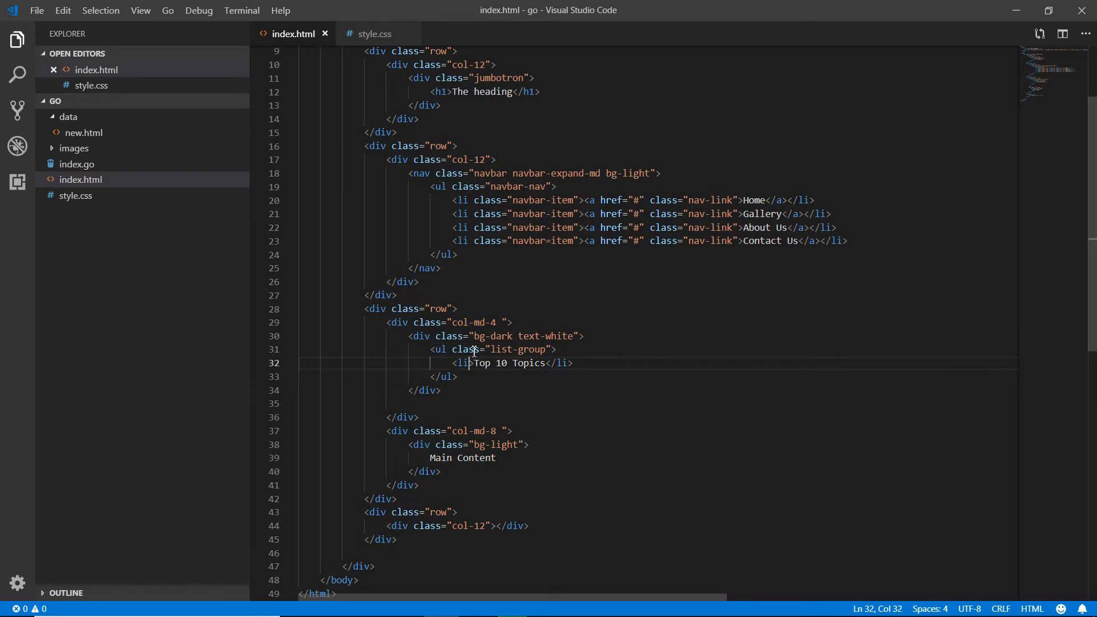
type("class=\"l\"")
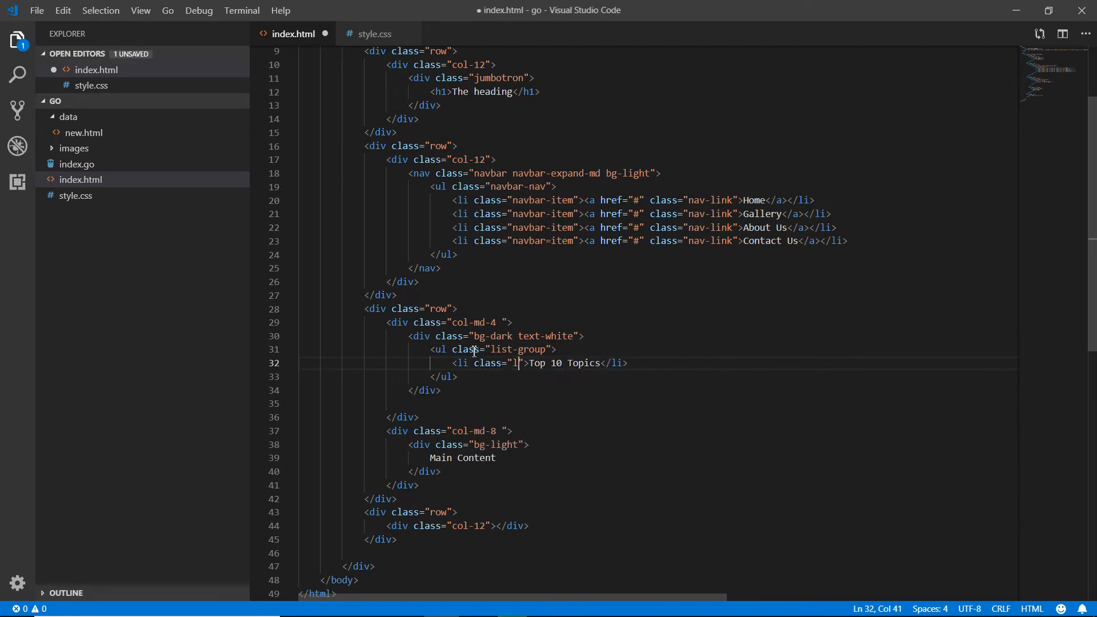
type("ist-group")
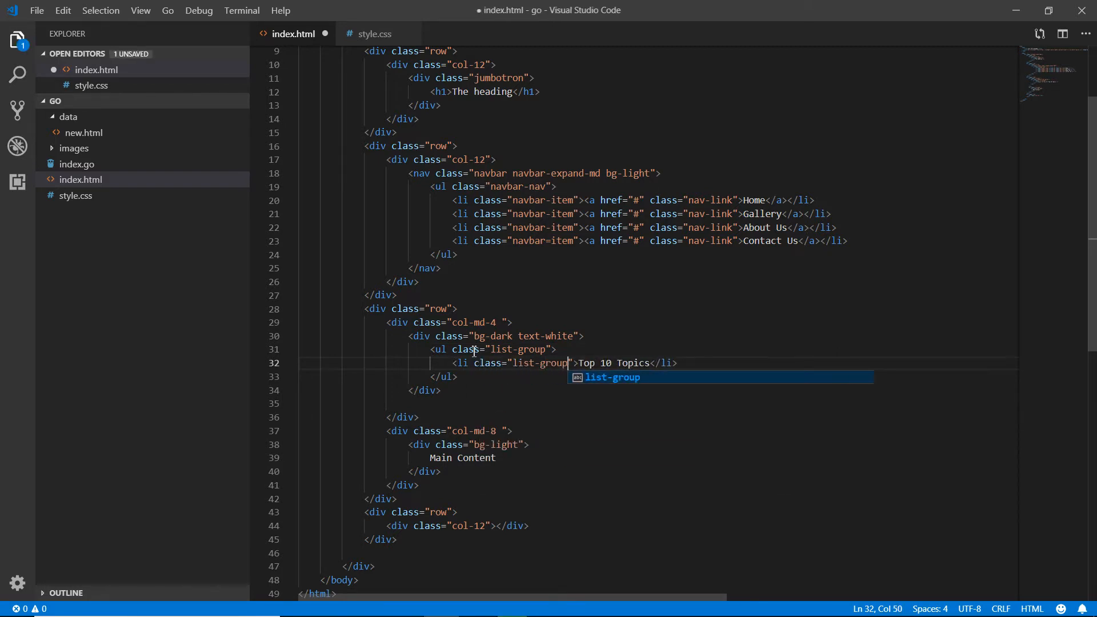
type("-item")
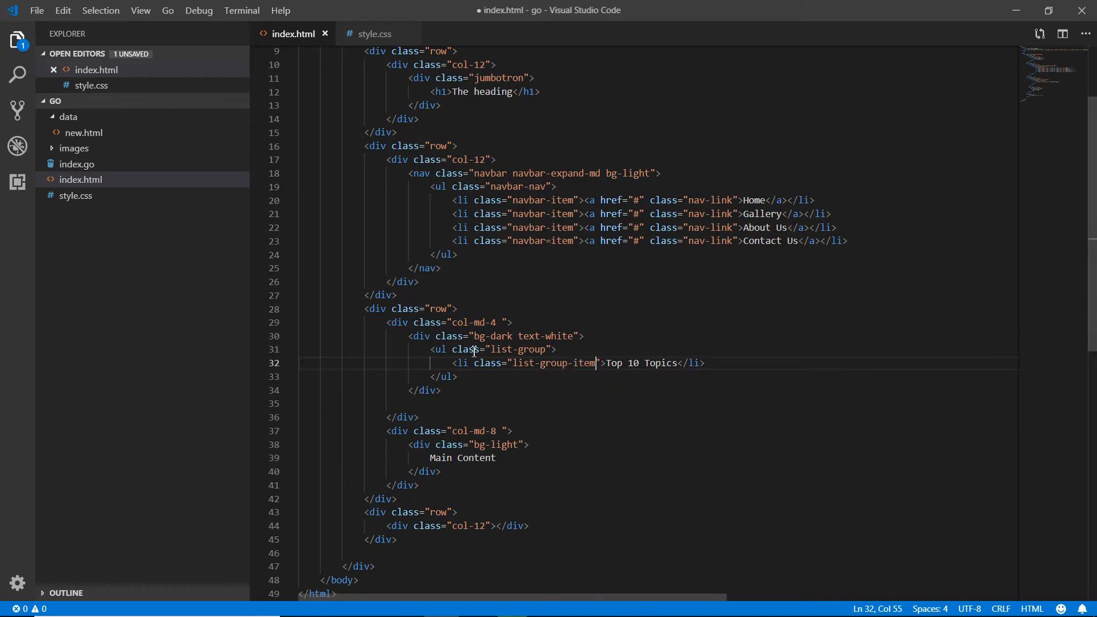
key("ctrl+s")
type("<li></li>")
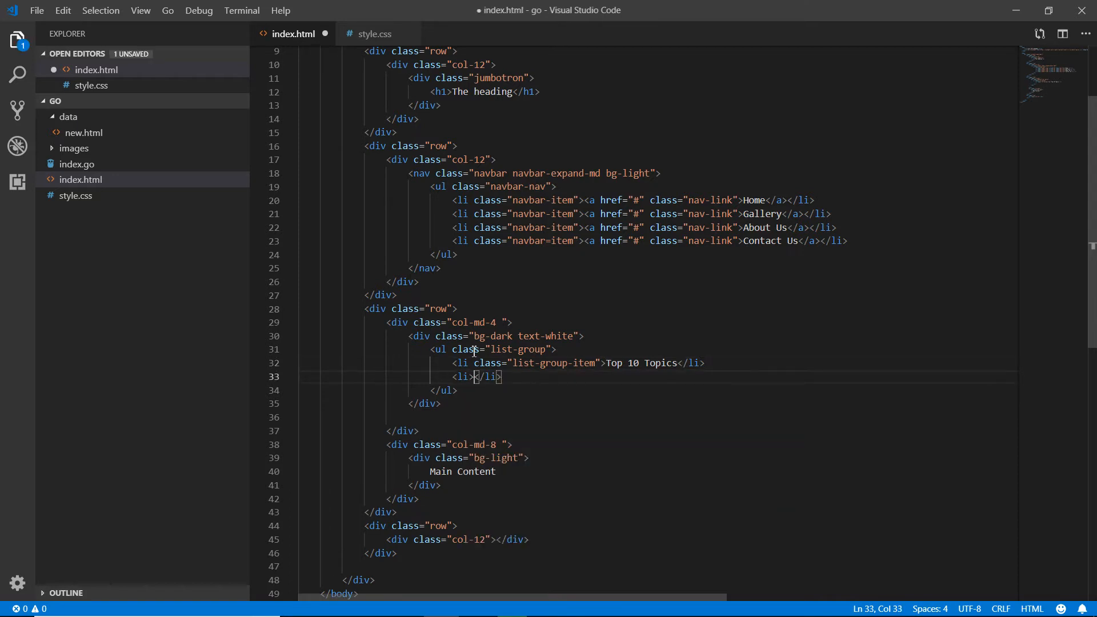
type("class=\"list-group-item")
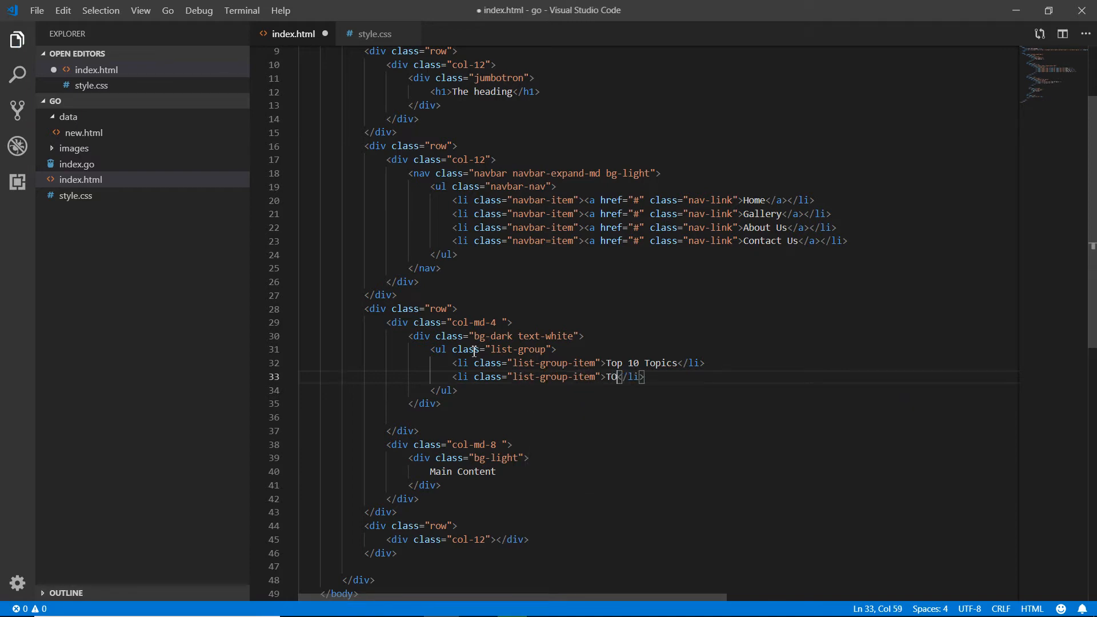
key("Backspace")
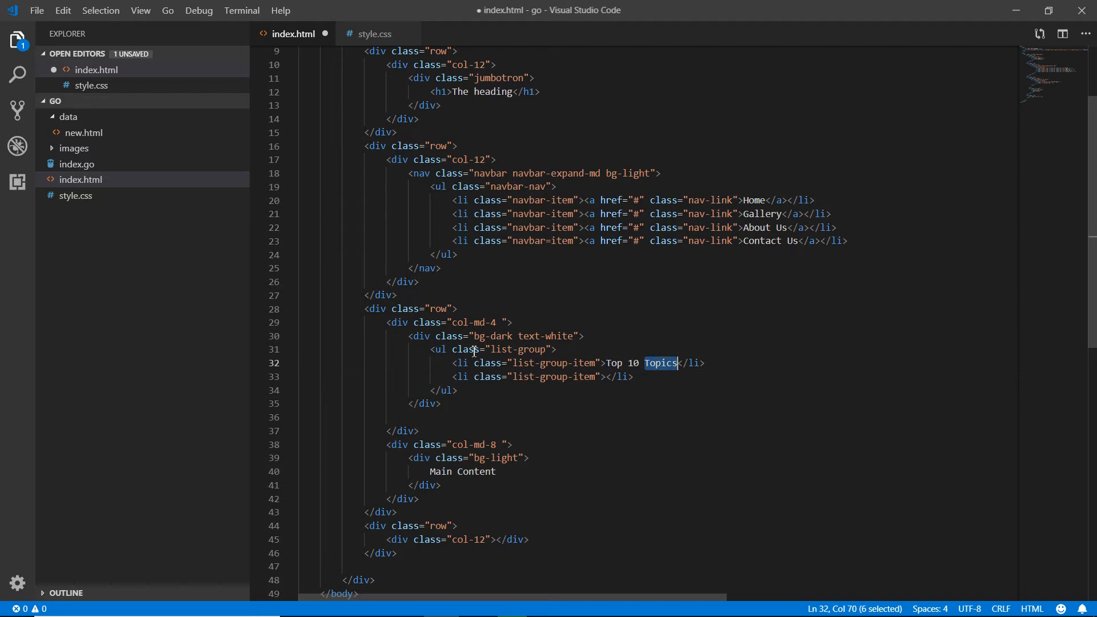
Set the first two items to Top 10 Sofwares to use and How to Design a webpage
type("Sofwares to use")
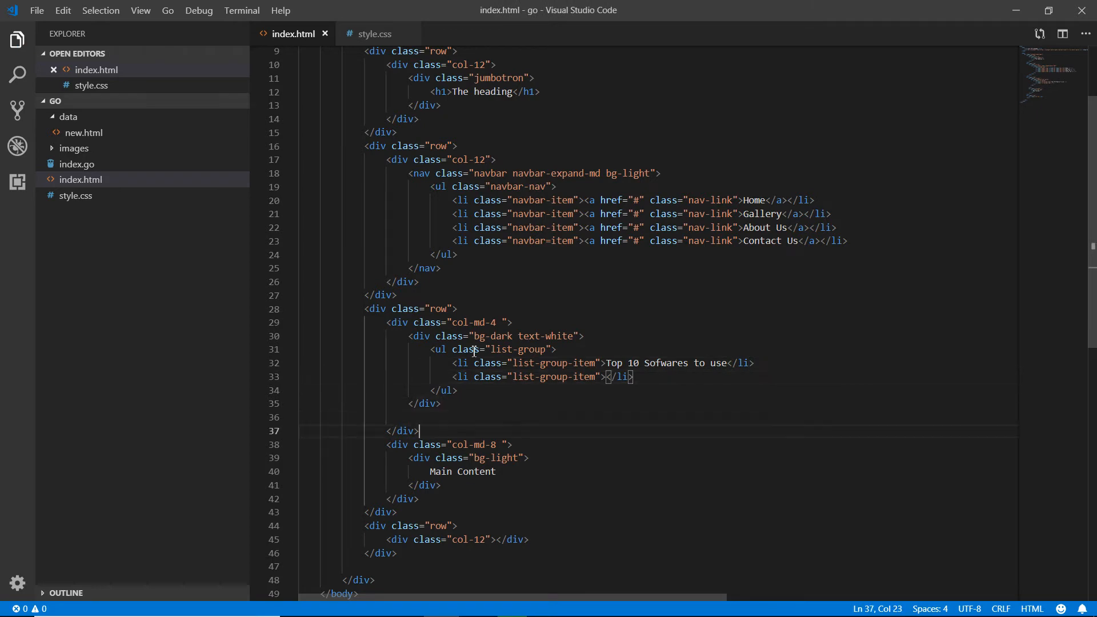
type("<div class=\"row\">")
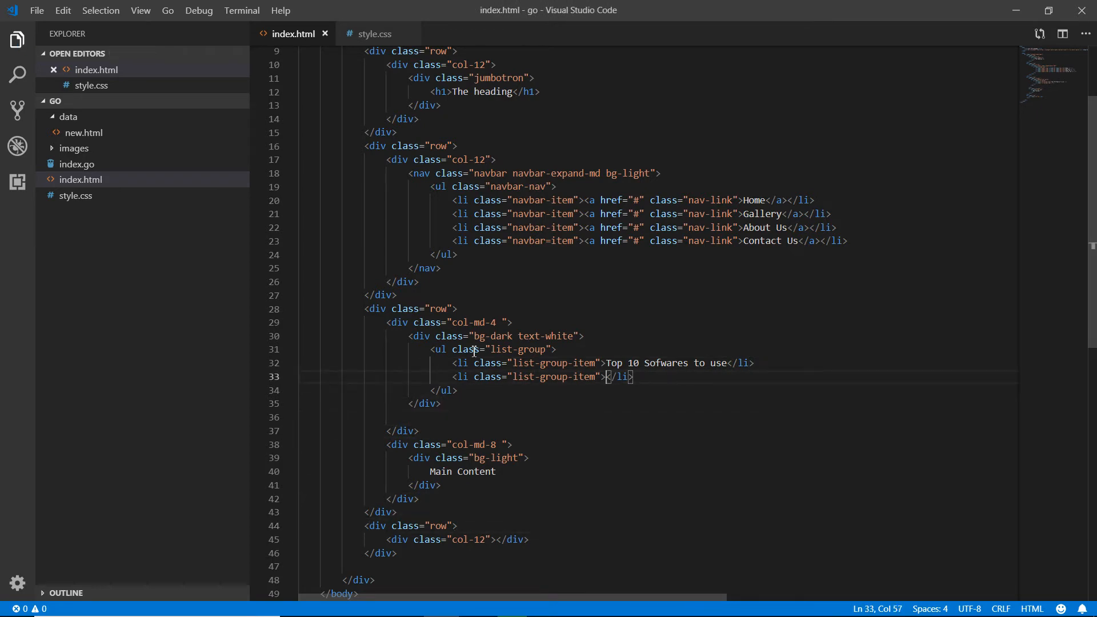
type("How to Make B")
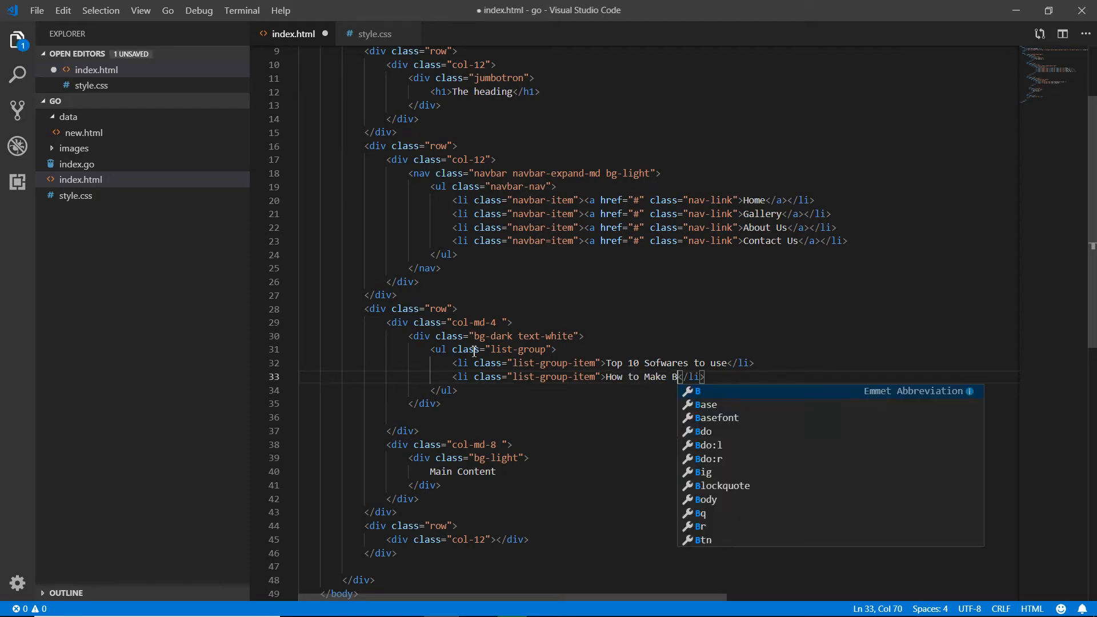
type("anana")
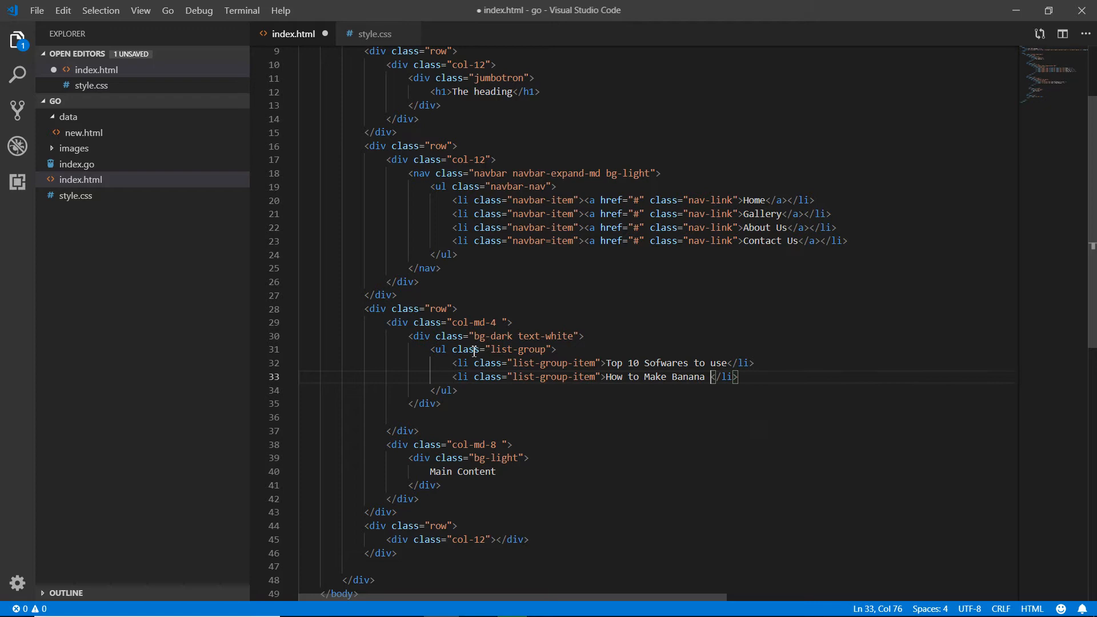
key("BackSpace")
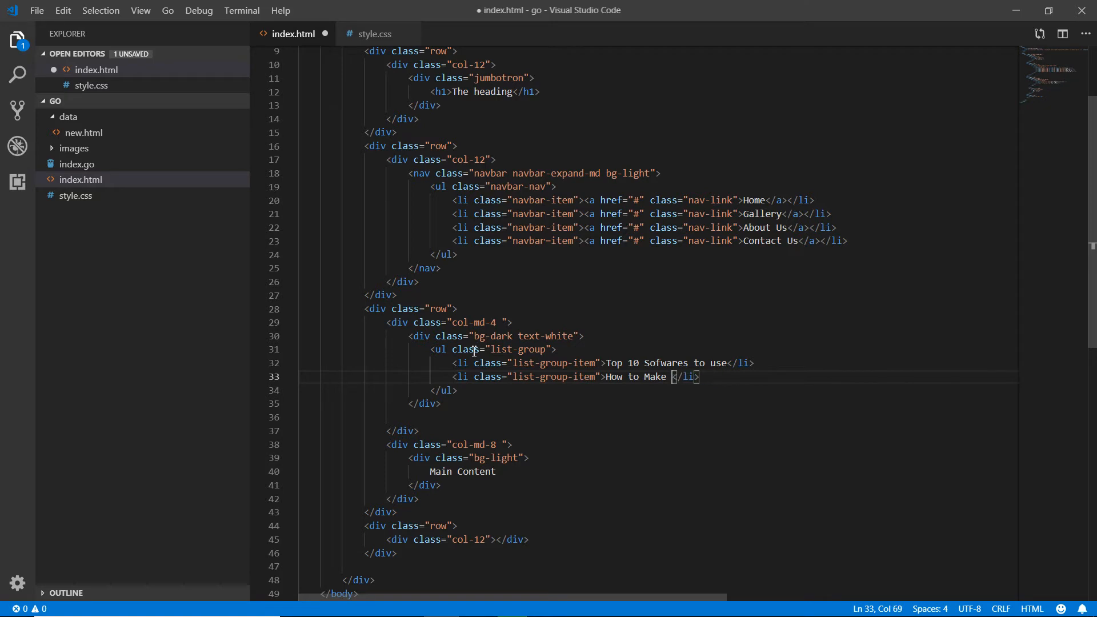
key("Backspace")
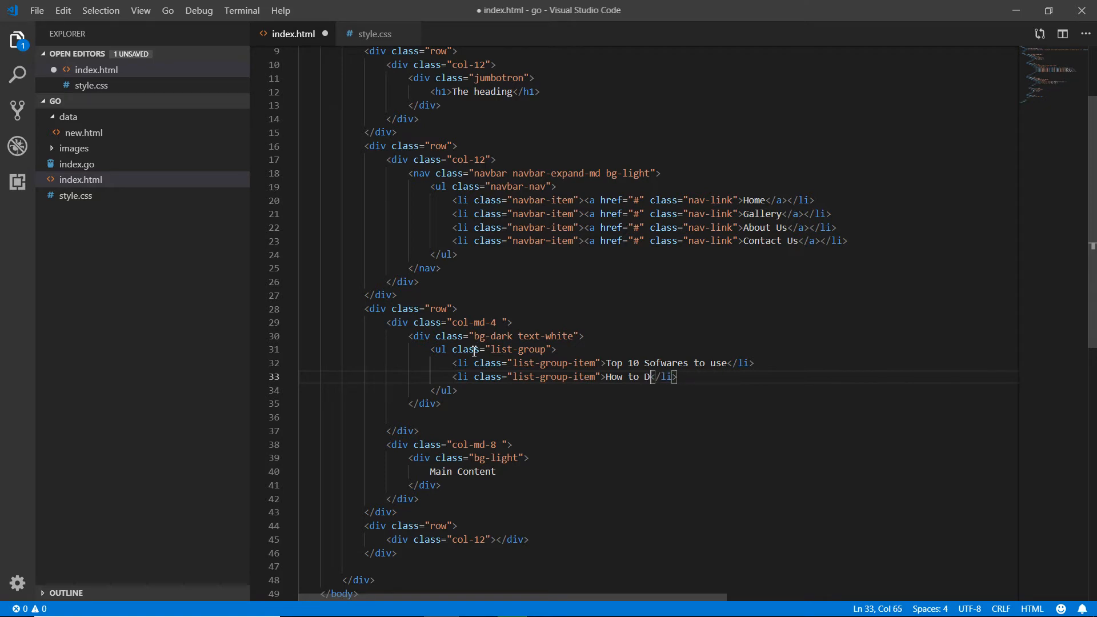
type("esign a webpage")
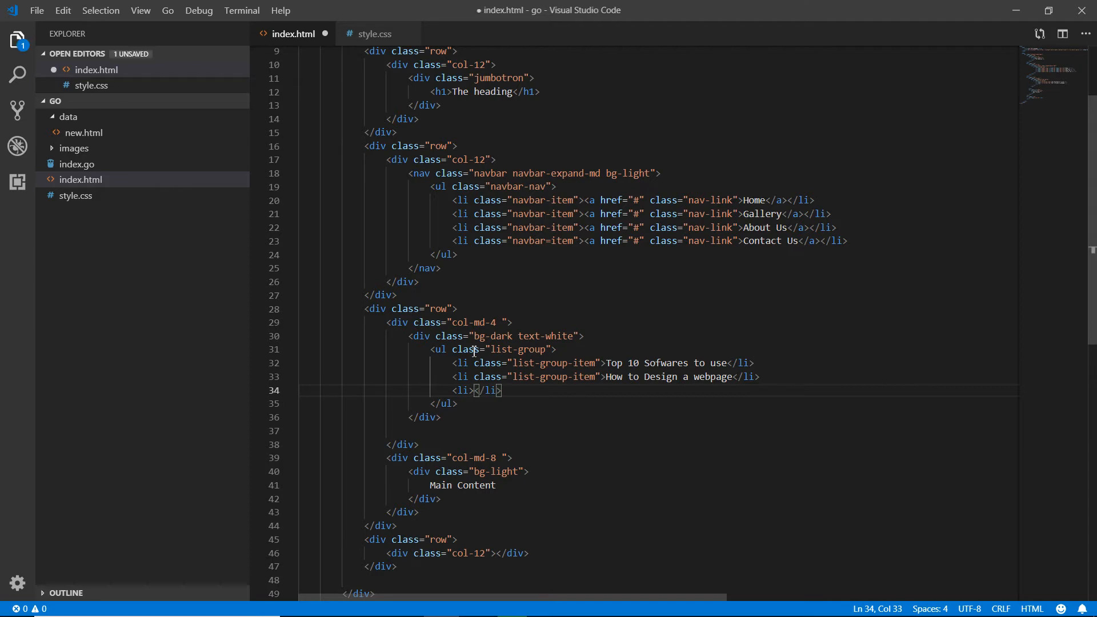
Add a third list-group-item reading How to Learn GO Language
type("How to Learn")
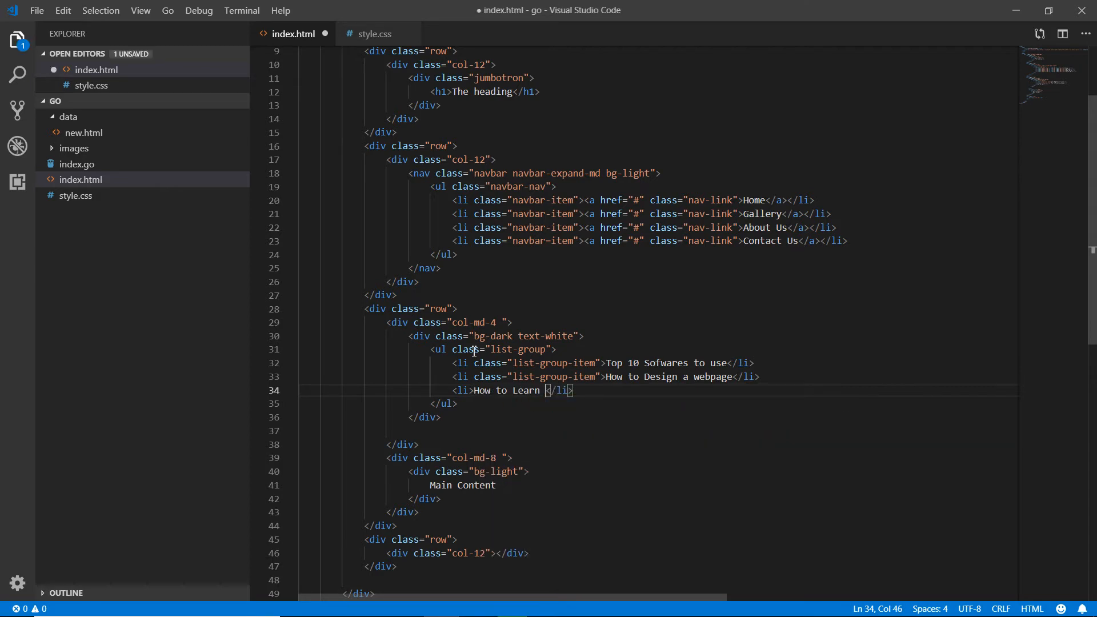
type("GO Language")
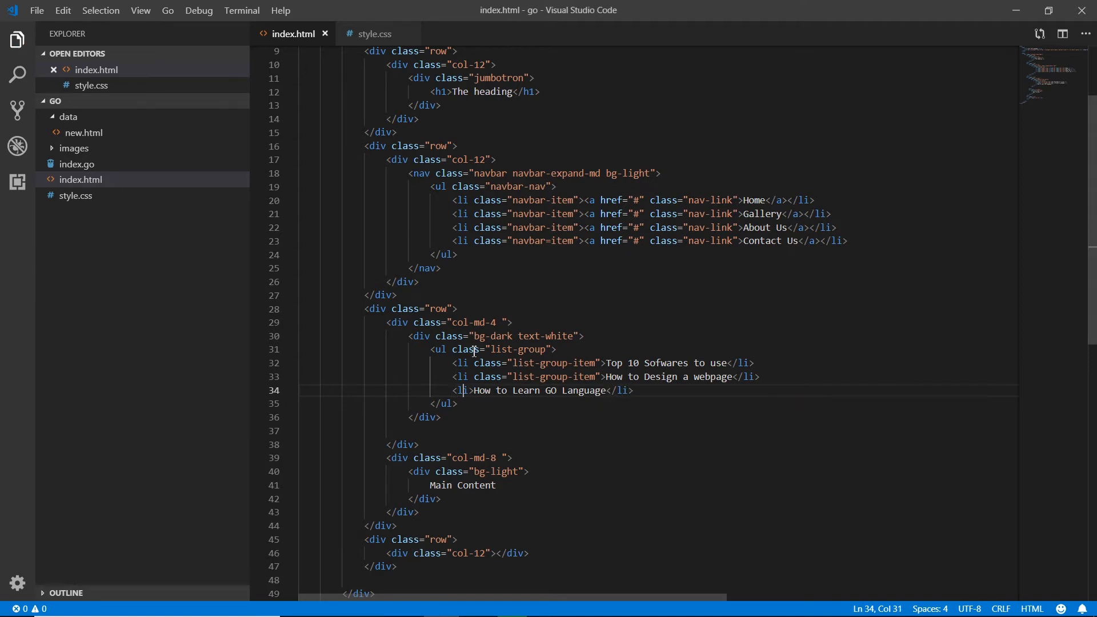
type("class=\"\"")
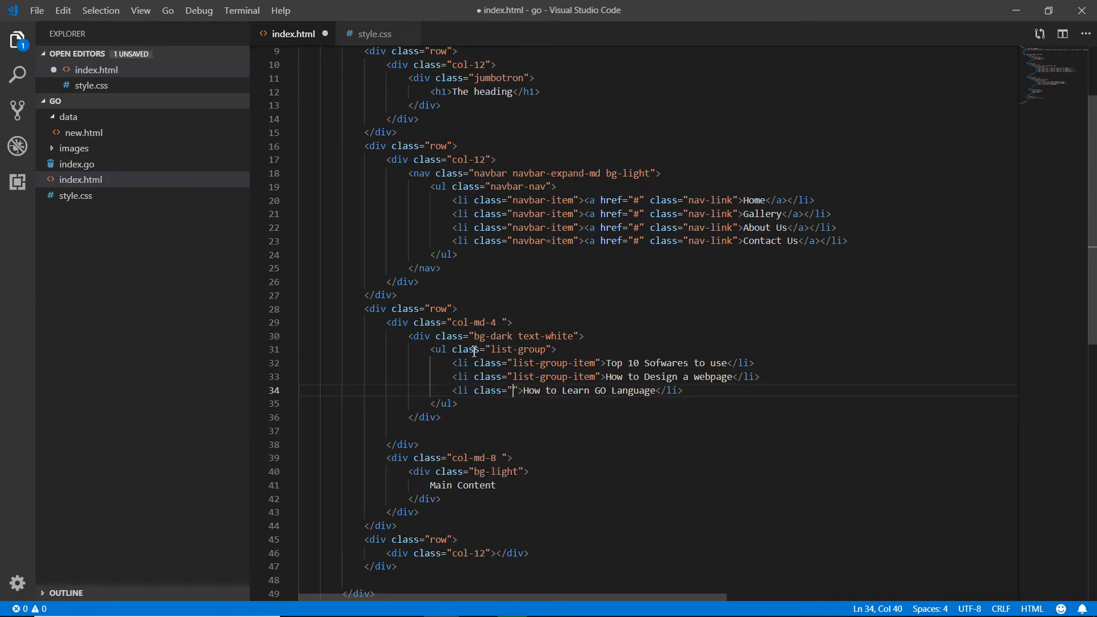
type("lis")
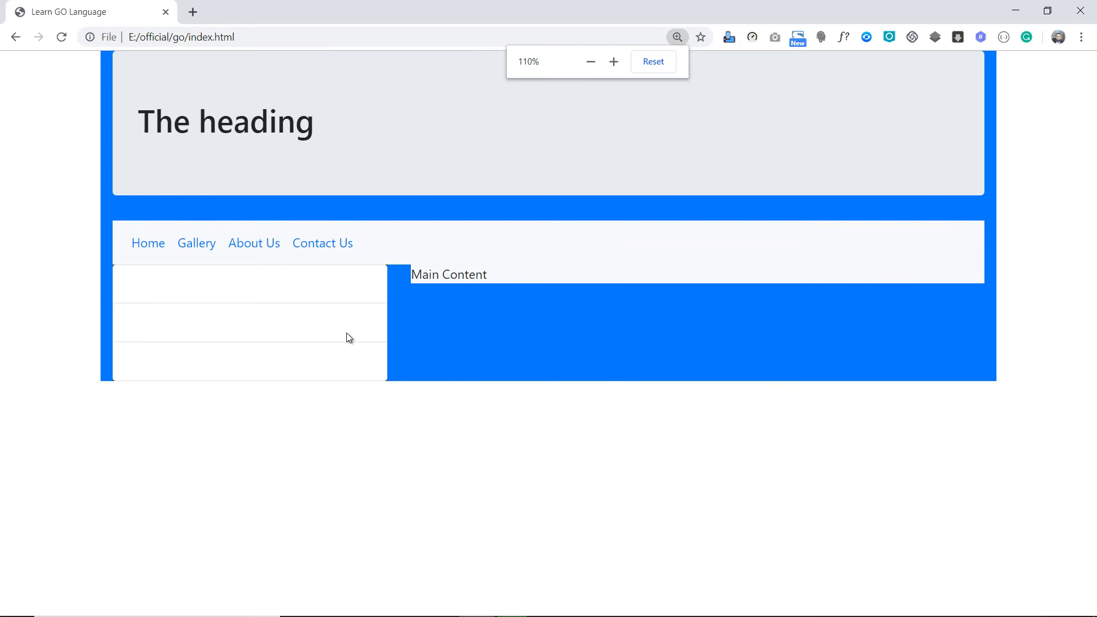
Remove the text-white class from the sidebar div so the list items show
double_click(139, 285)
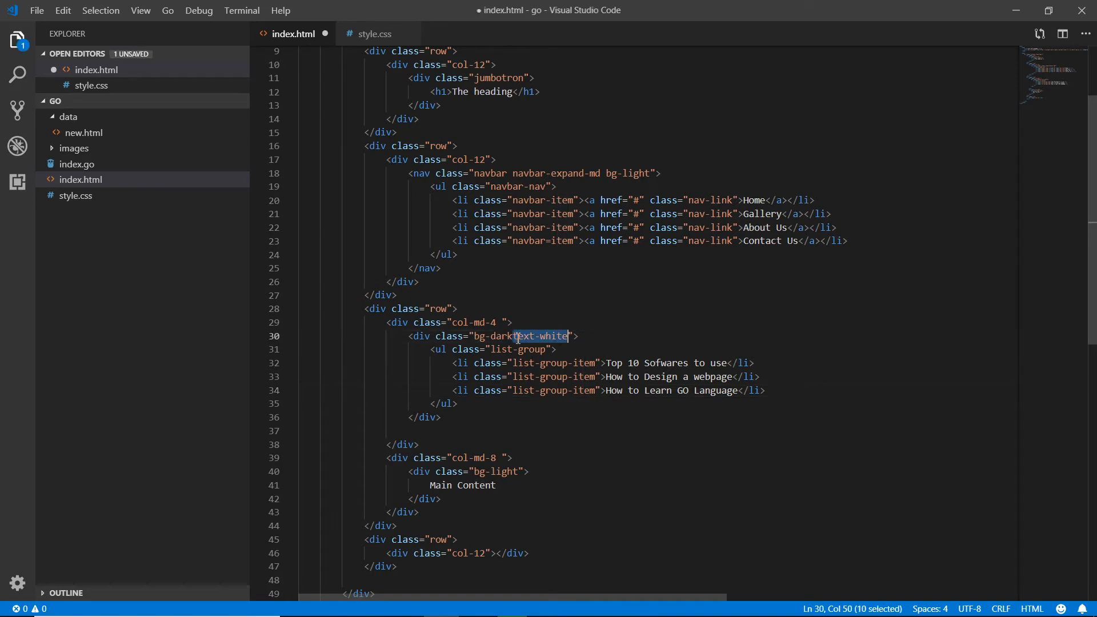
key("Delete")
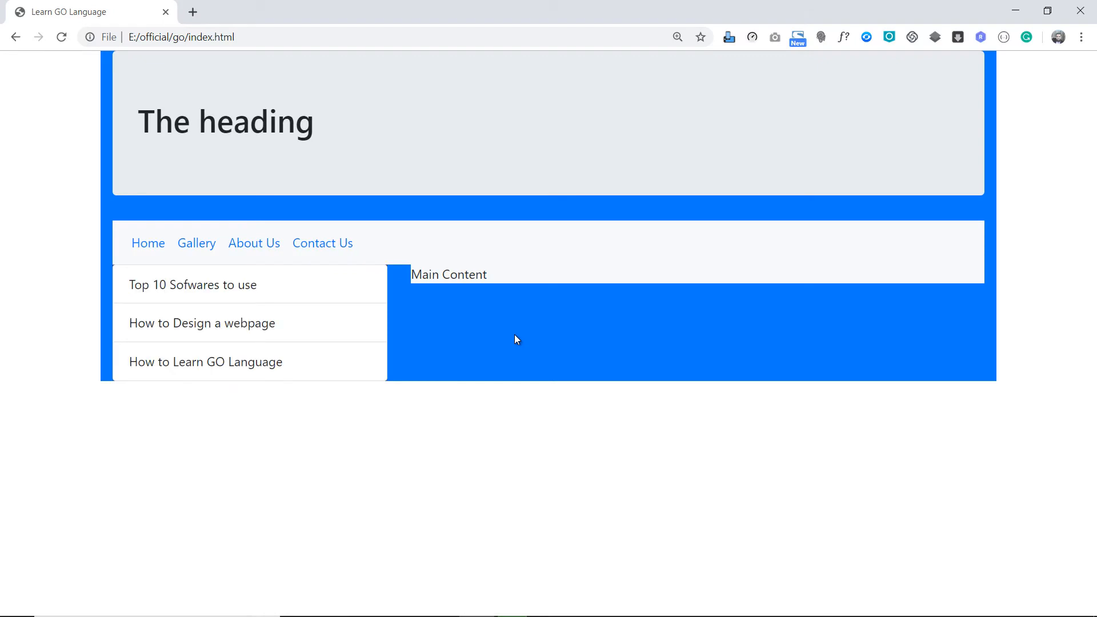
mouse_move(210, 299)
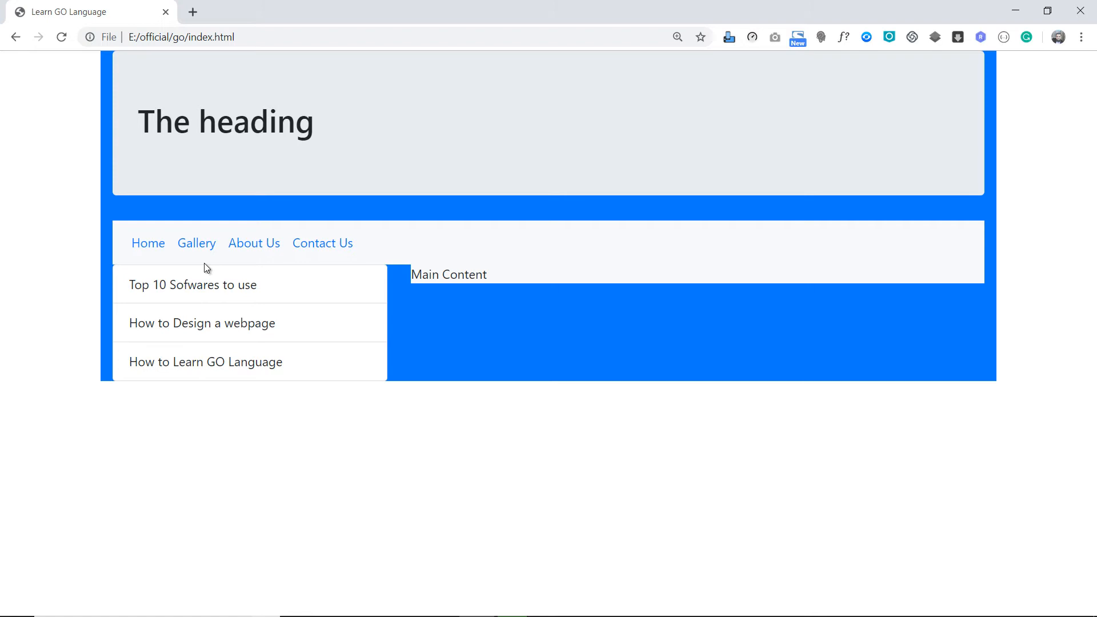
mouse_move(207, 331)
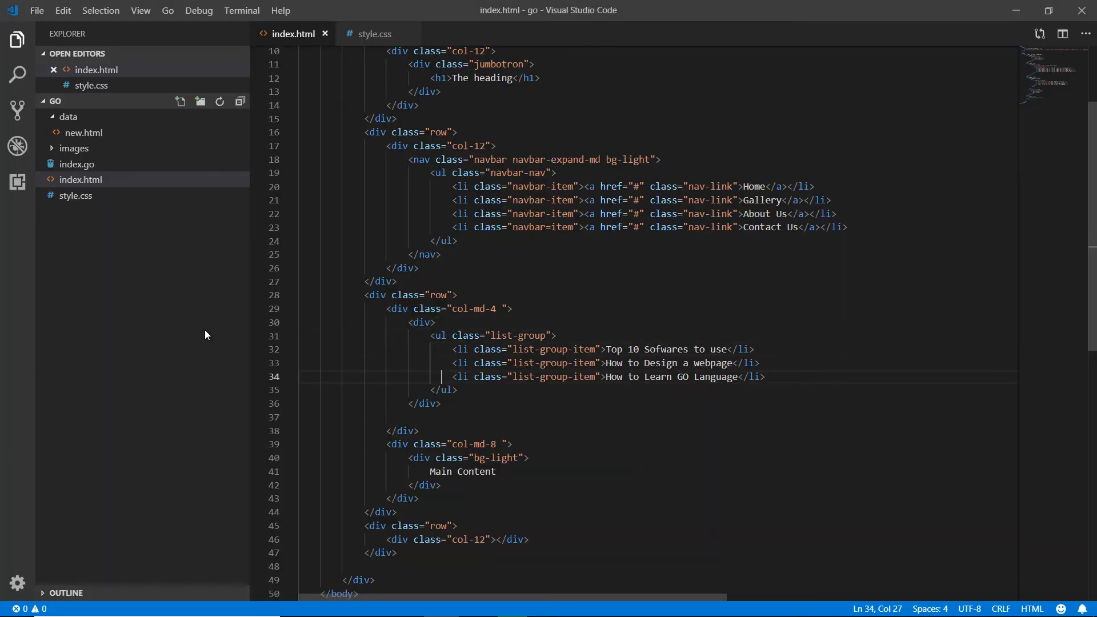
Add a div with class list-group below the existing sidebar list
key("Enter")
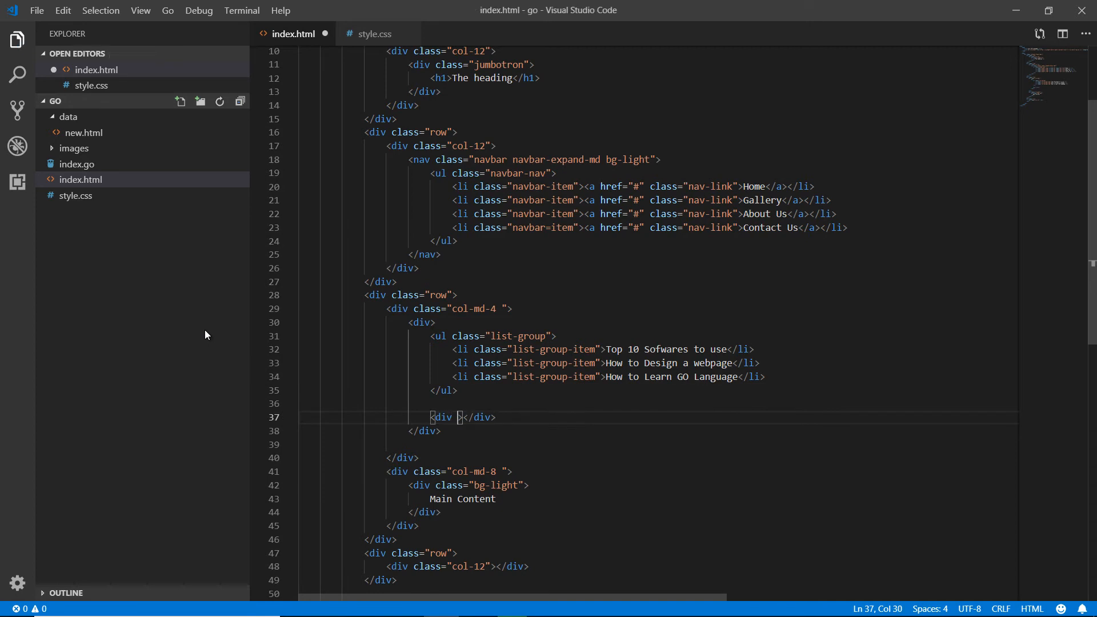
type("class=\"\"")
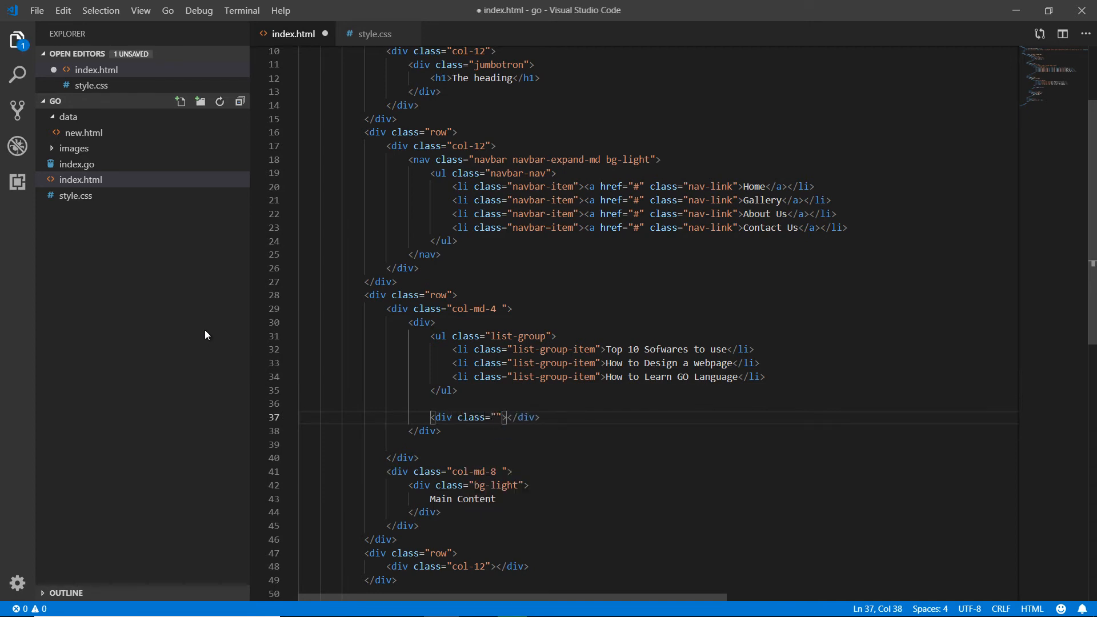
type("list-group")
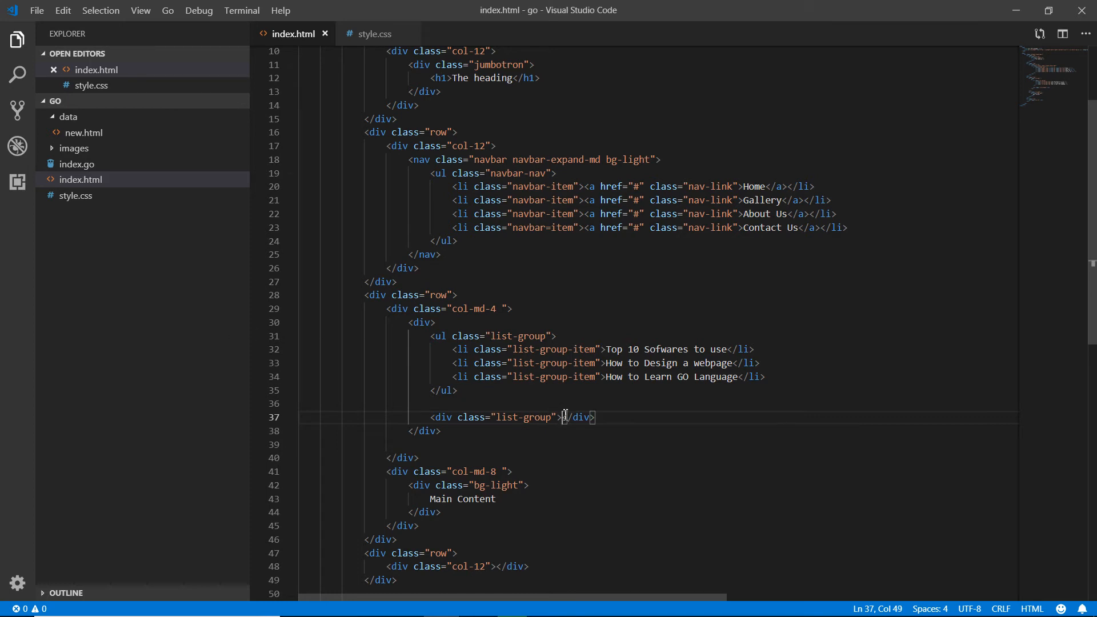
key("enter")
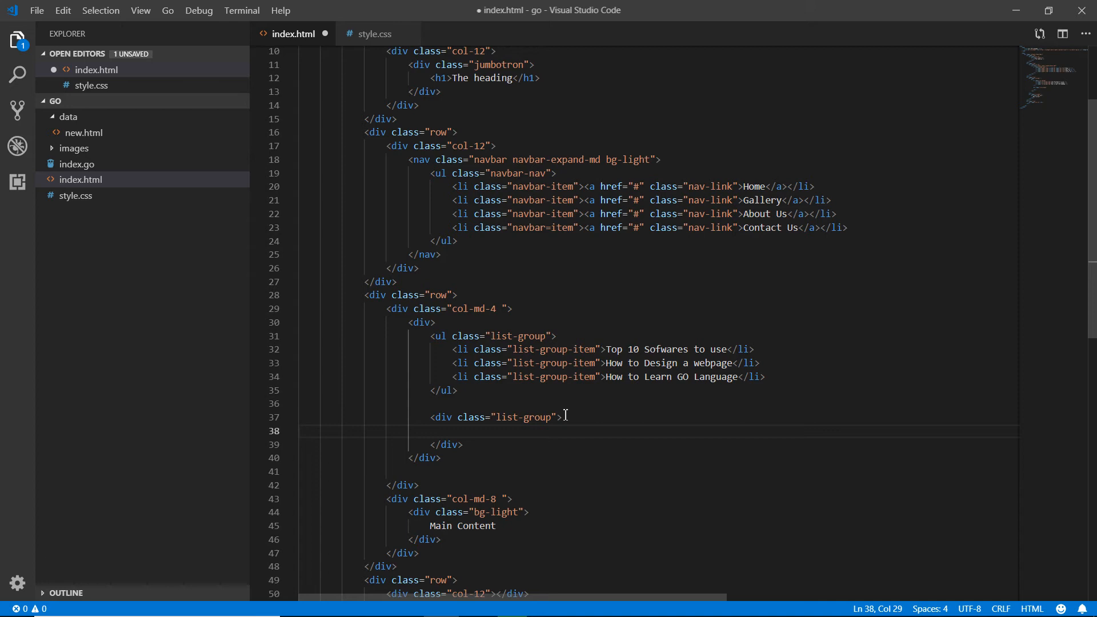
Add an <a href="#"> with classes list-group-item list-group-item-action reading Top 10 Sofwares to use
type("<a href=\"\"></a>")
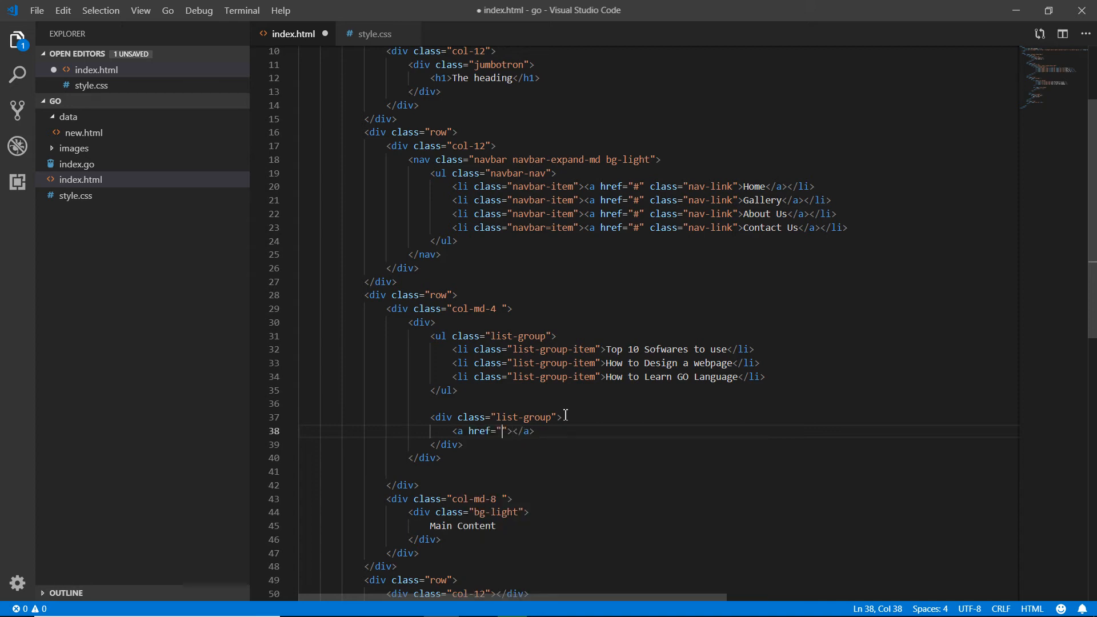
type("#\" c")
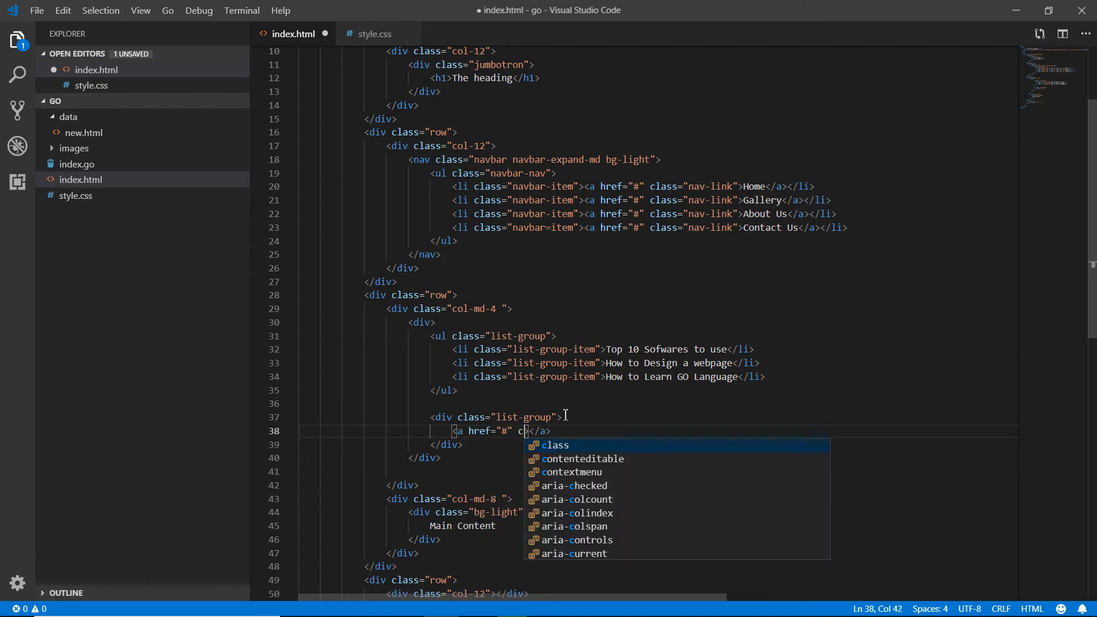
type("lass=\"list-group-\">")
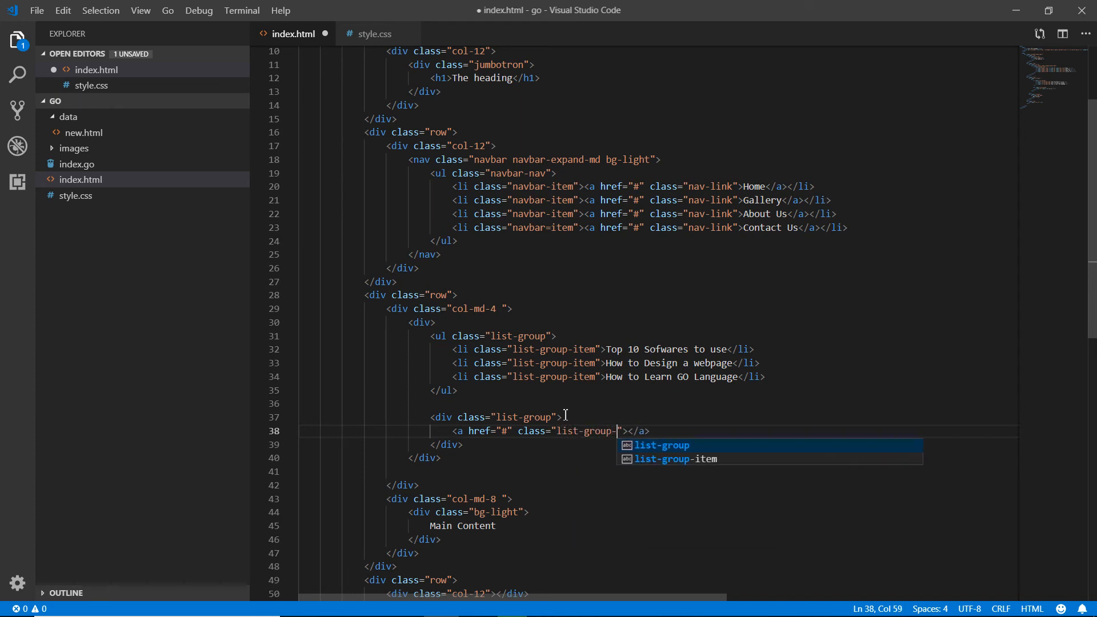
type("item list-")
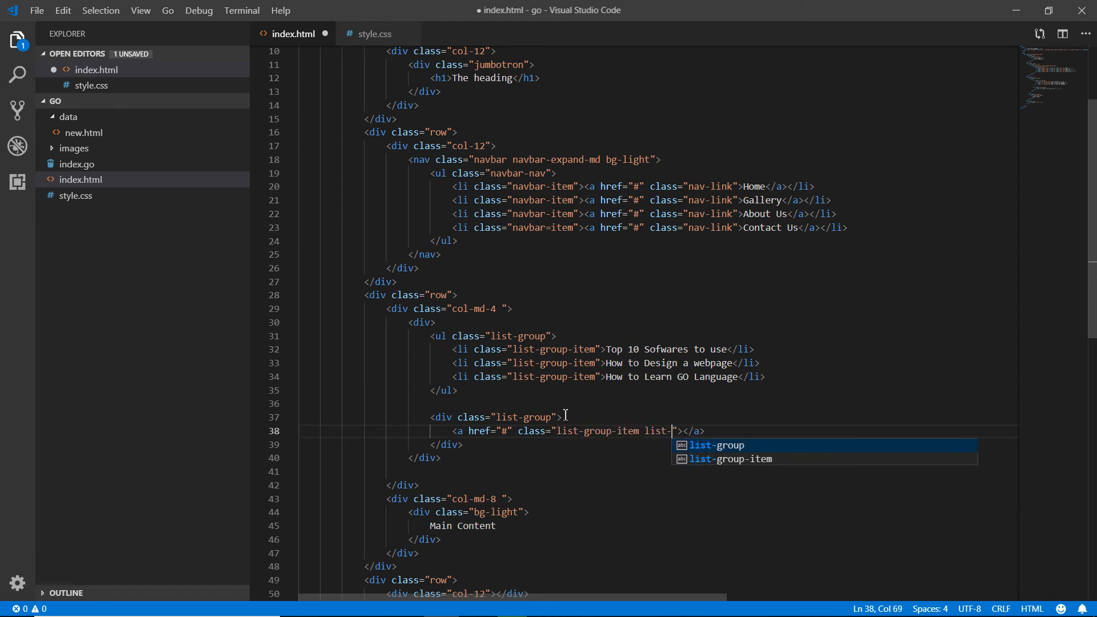
type("group-ie")
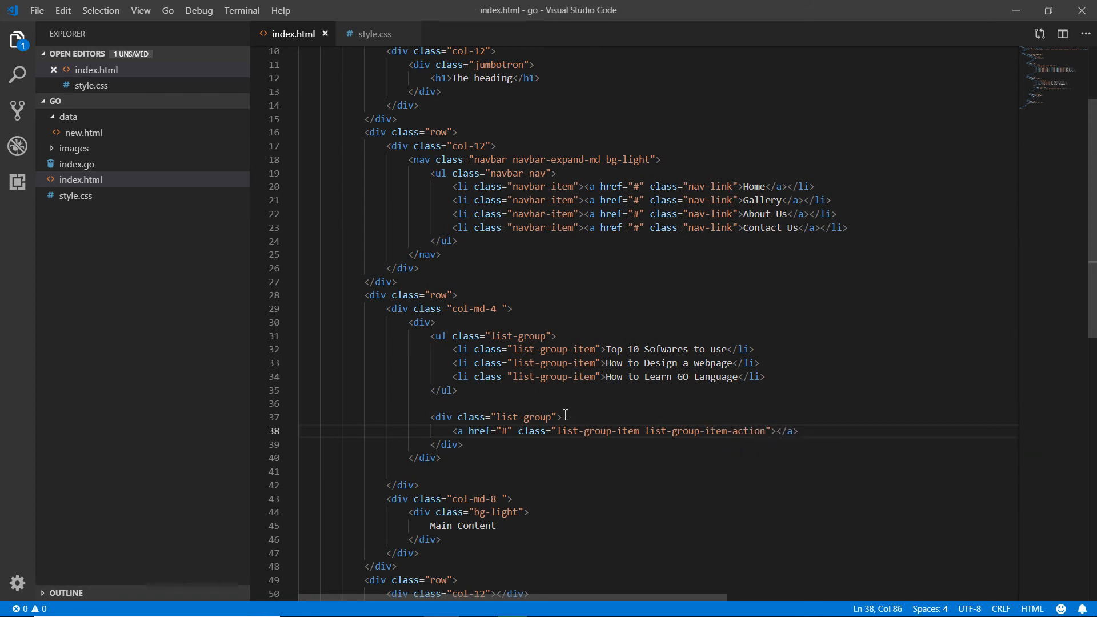
type("T")
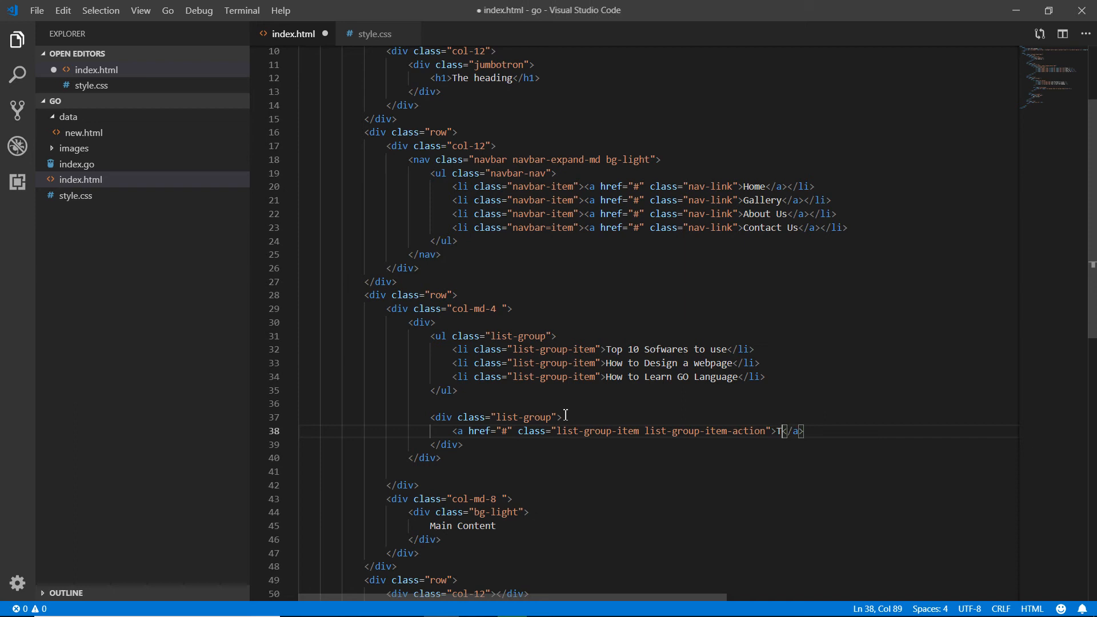
type("op 10")
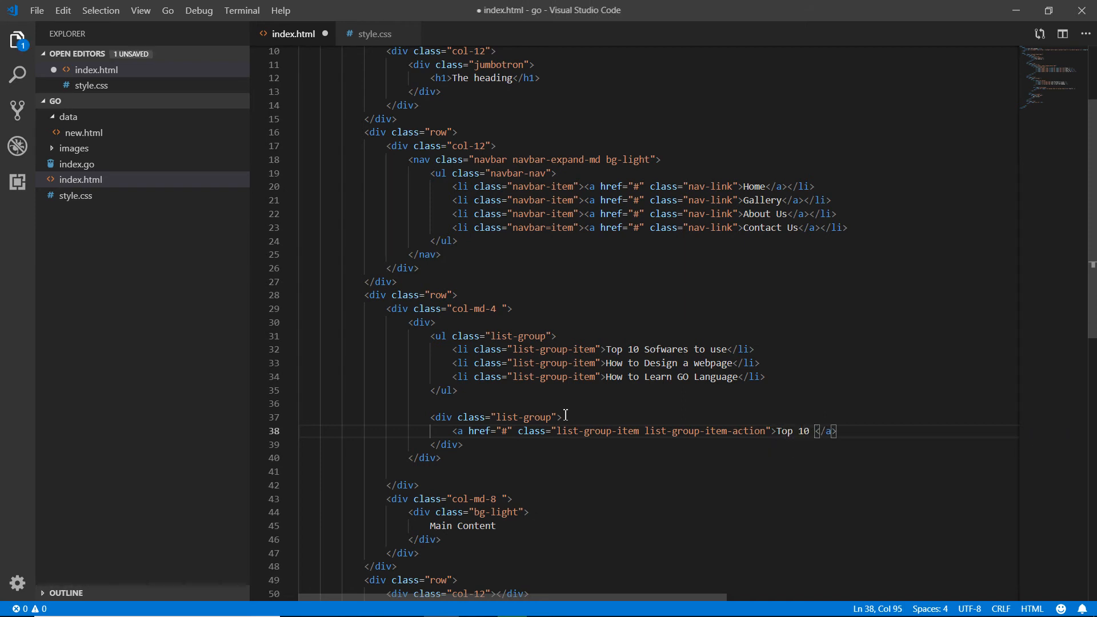
type("SO")
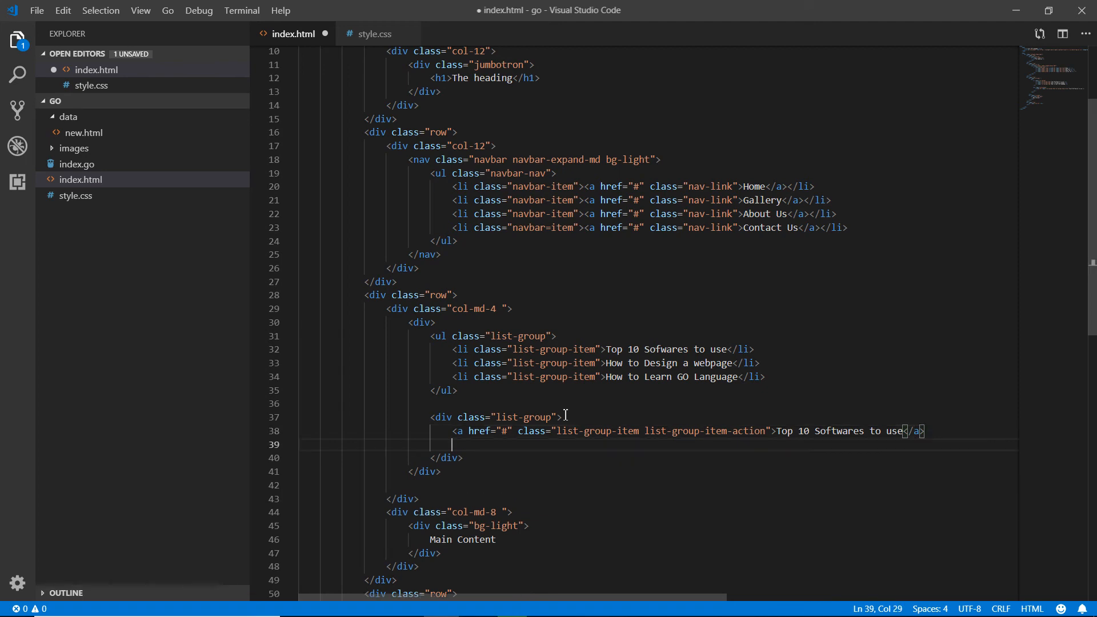
Add a second list-group-item-action link reading How to design a webpage
type("<a href=\"#\"></a>")
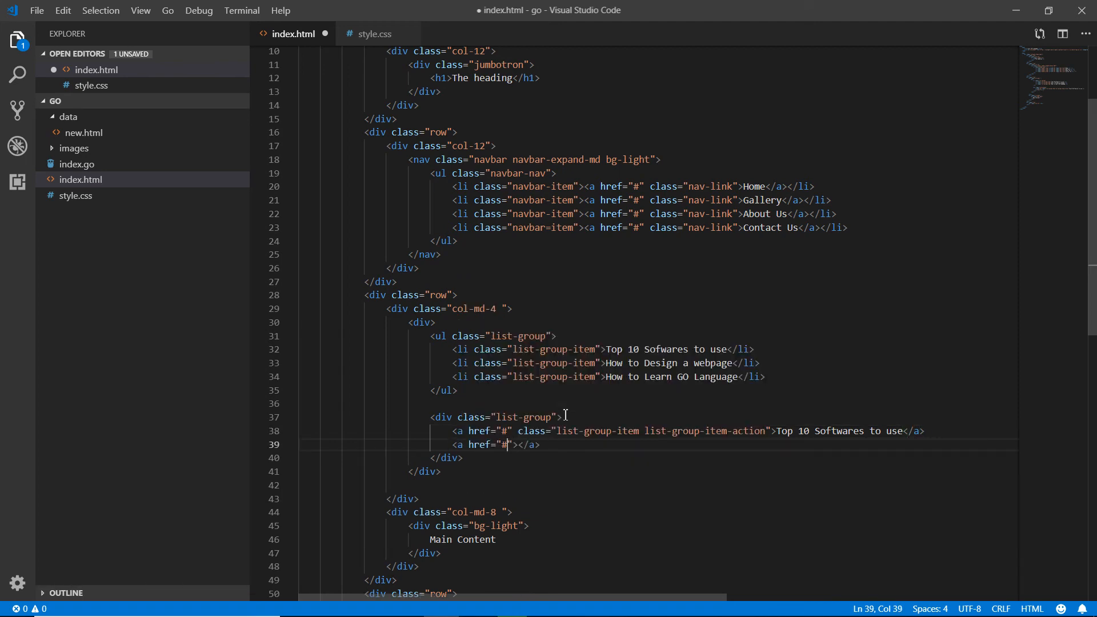
type("class")
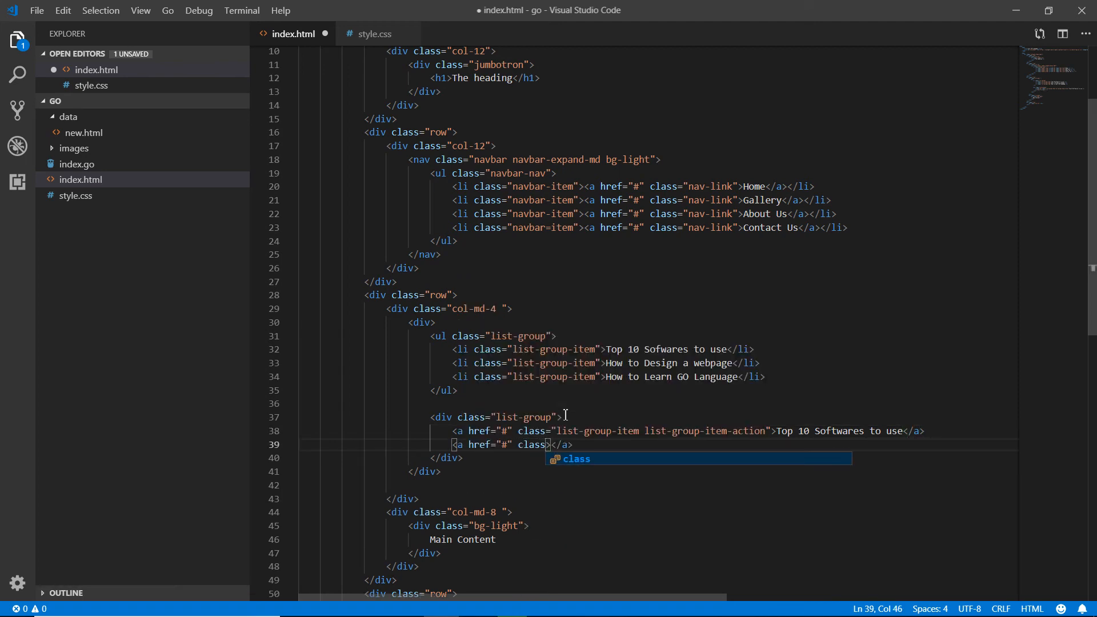
type("=\"")
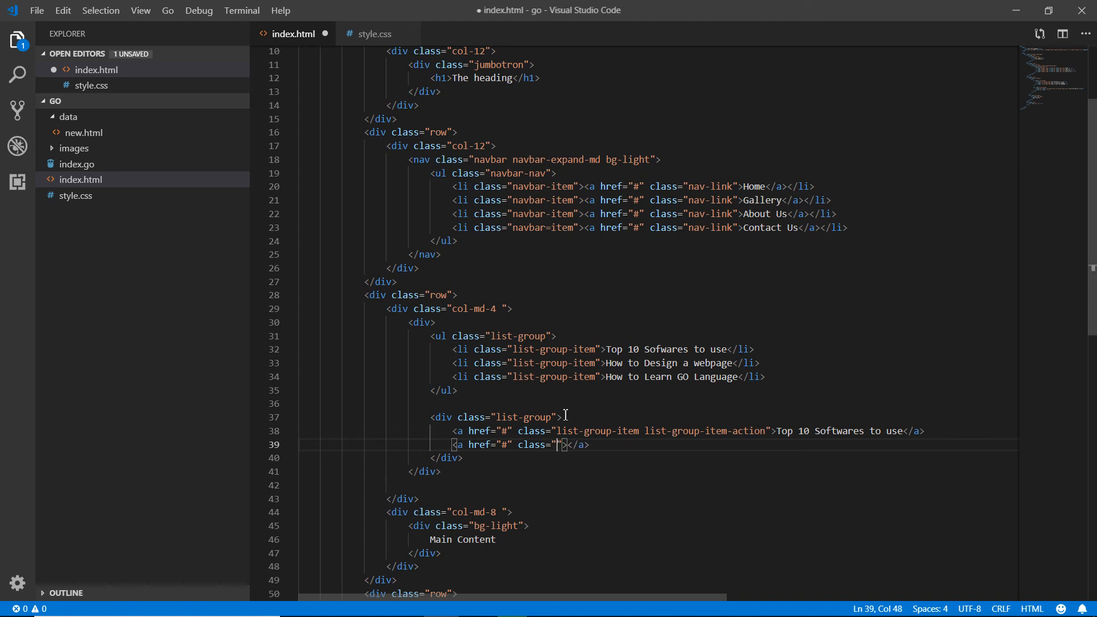
type("list-group-item li")
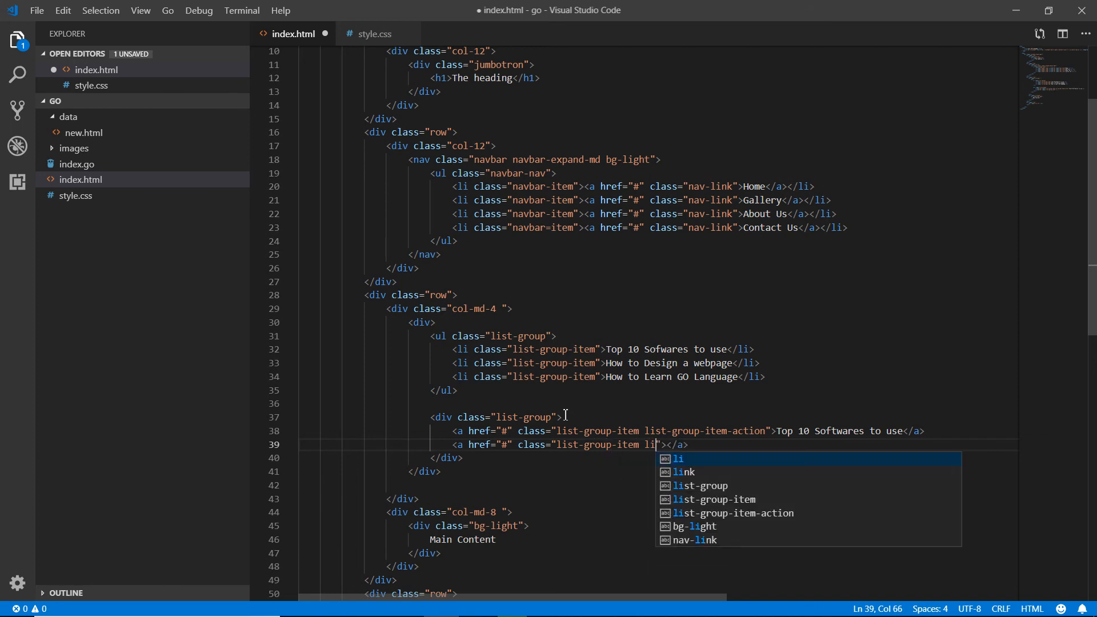
type("st-group-ie")
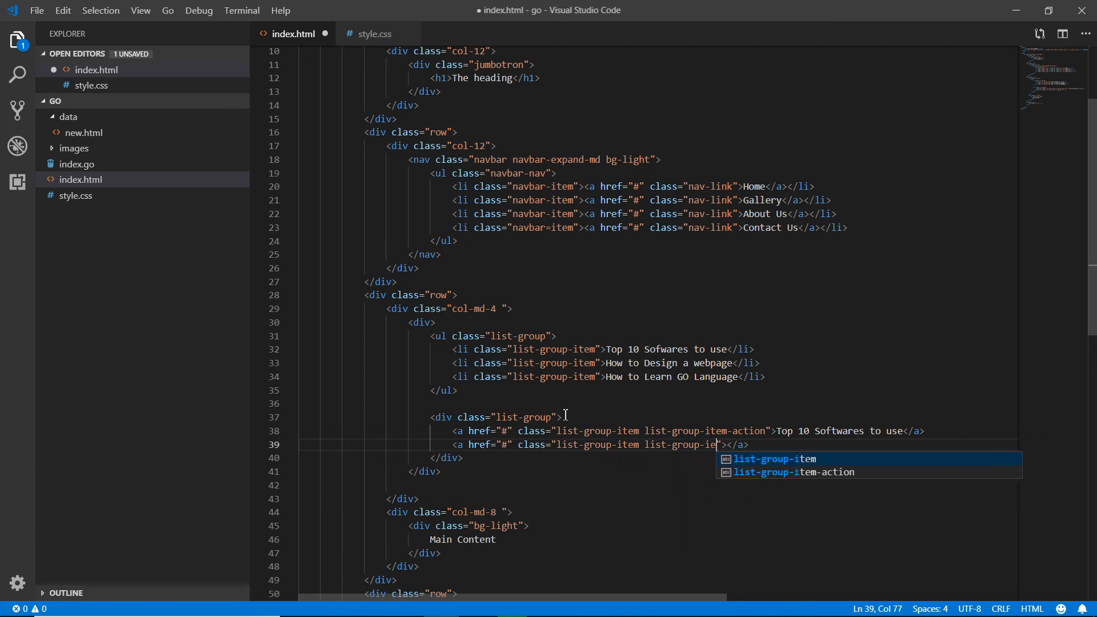
key("Tab")
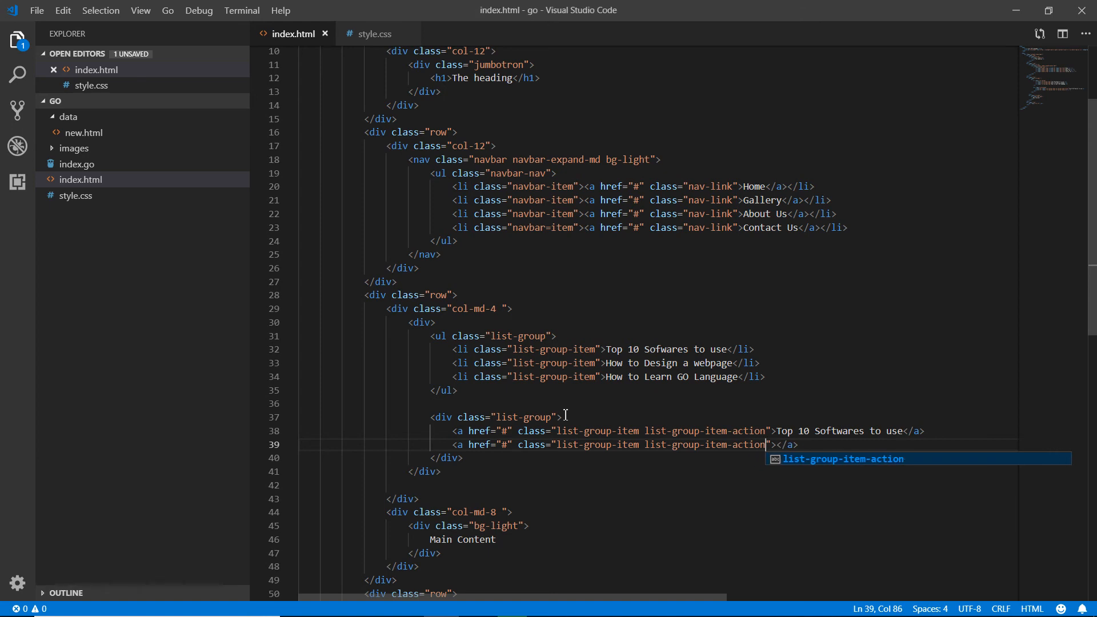
type("How to design")
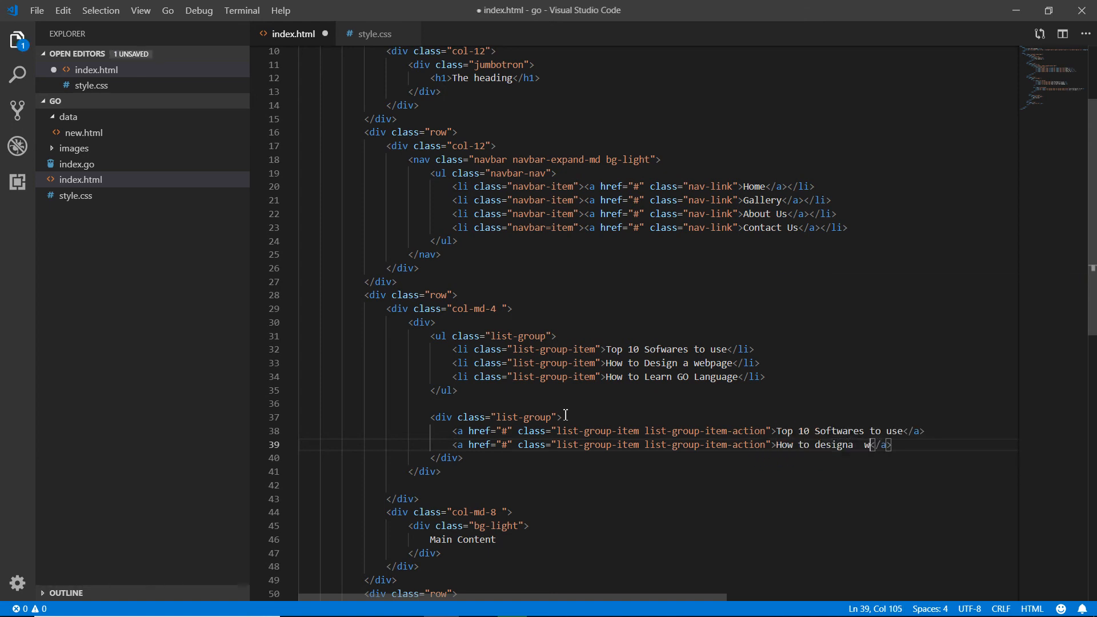
type("a webpage")
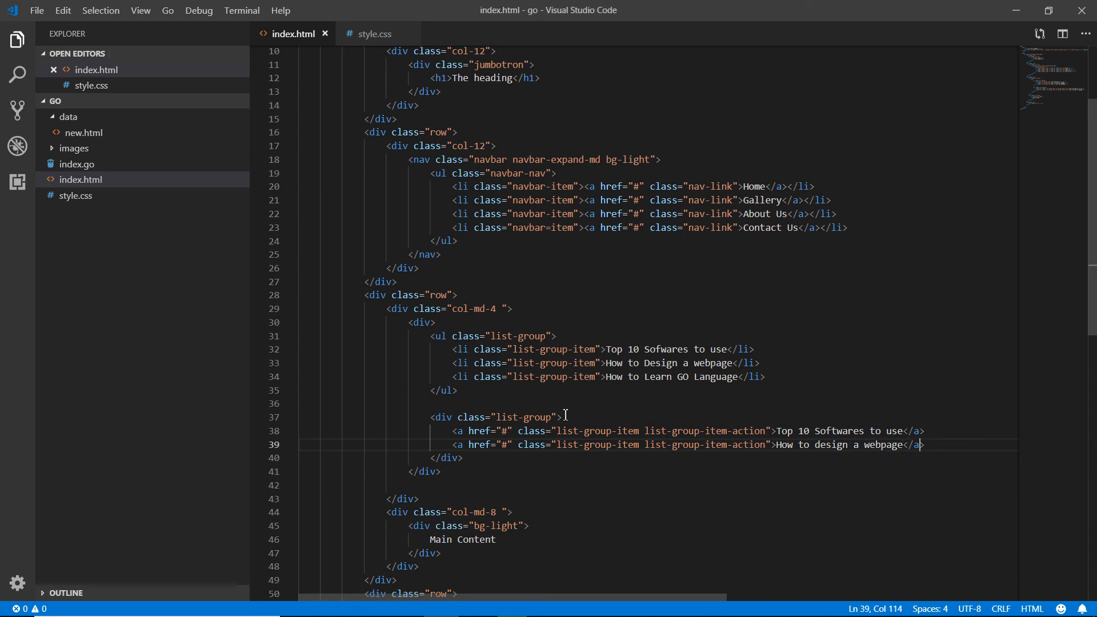
type("a href=\"#\" c</a>")
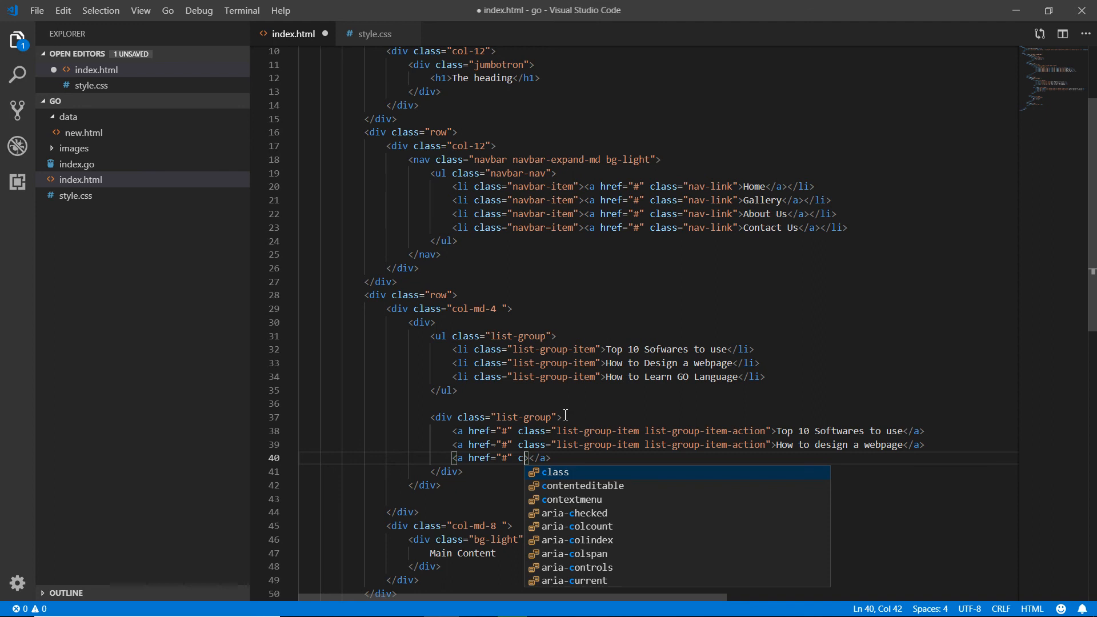
Add a third list-group-item-action link reading How to learn Go Language
type("lass=\"list-group-item\">")
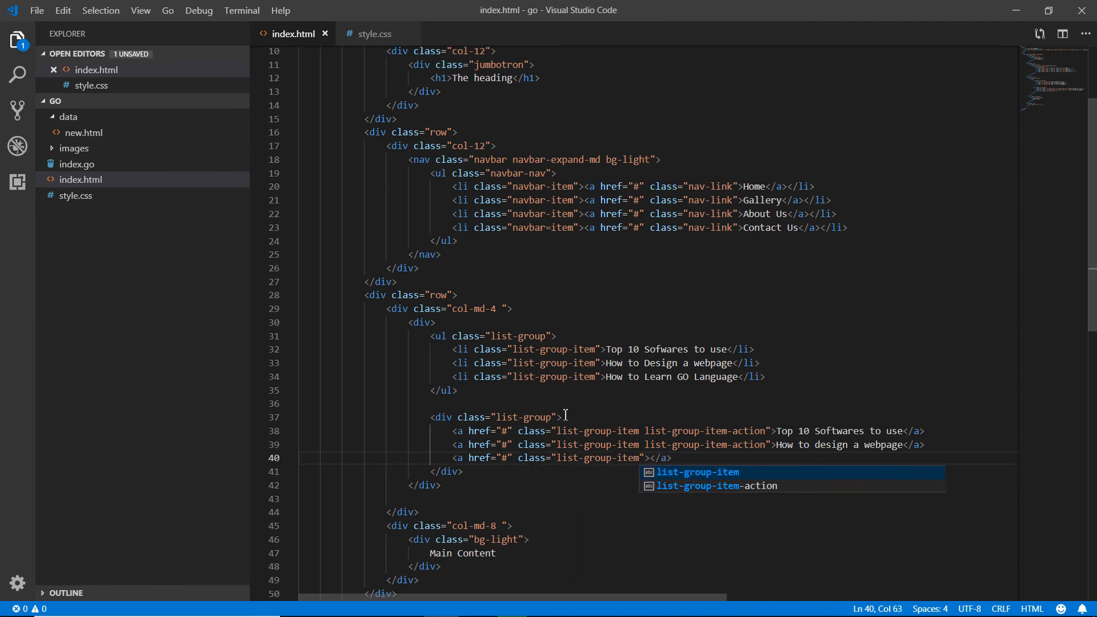
type("list-group-item-act")
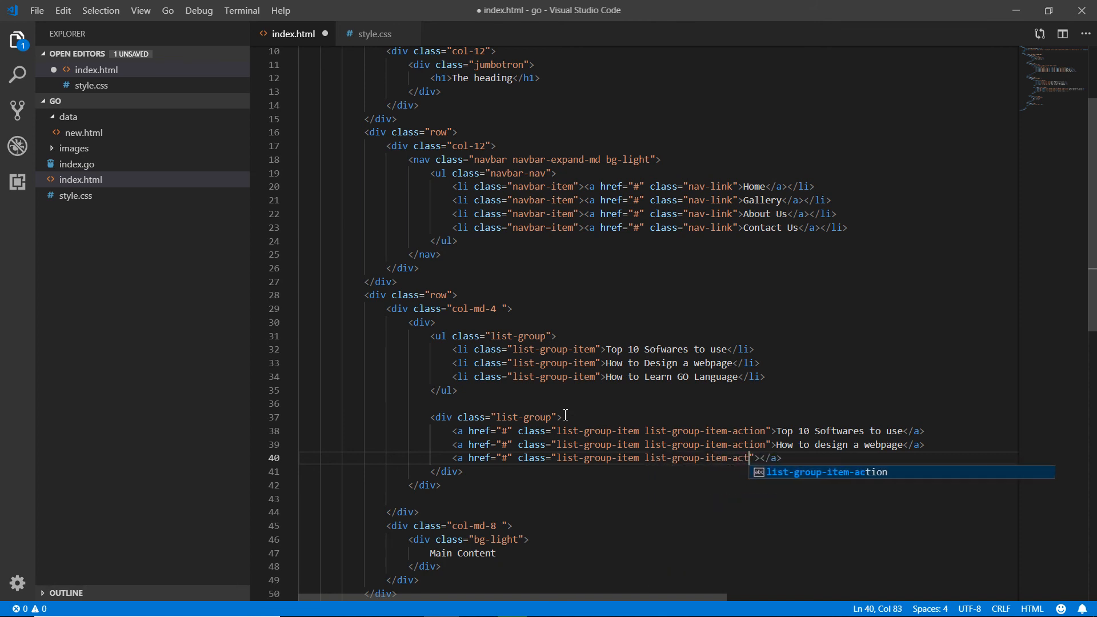
key("Tab")
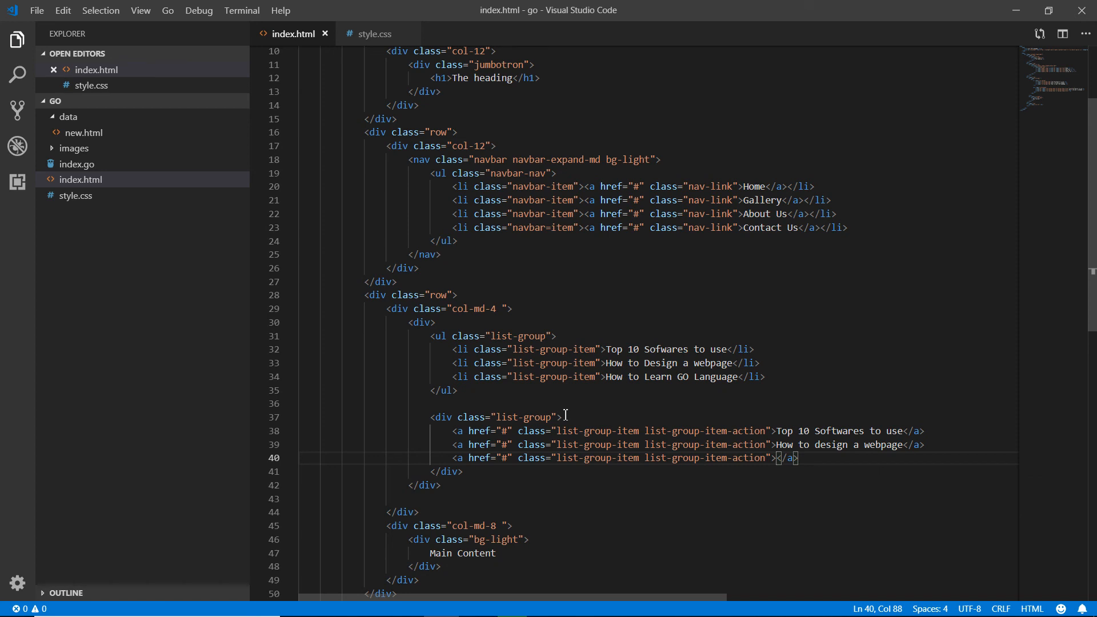
type("How to learn Go Language")
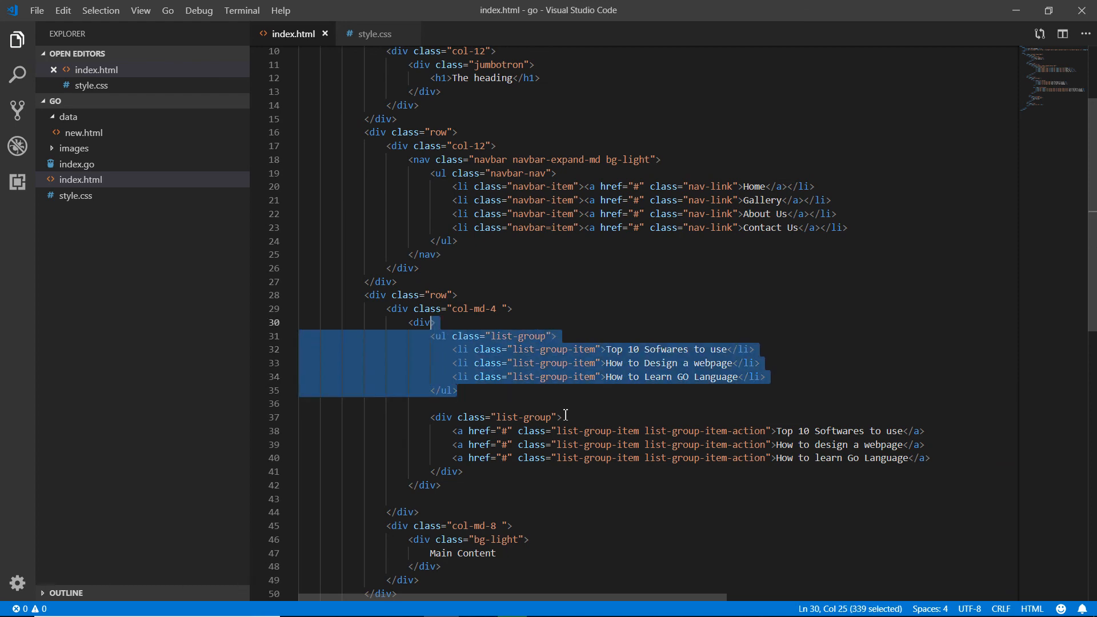
key("Delete")
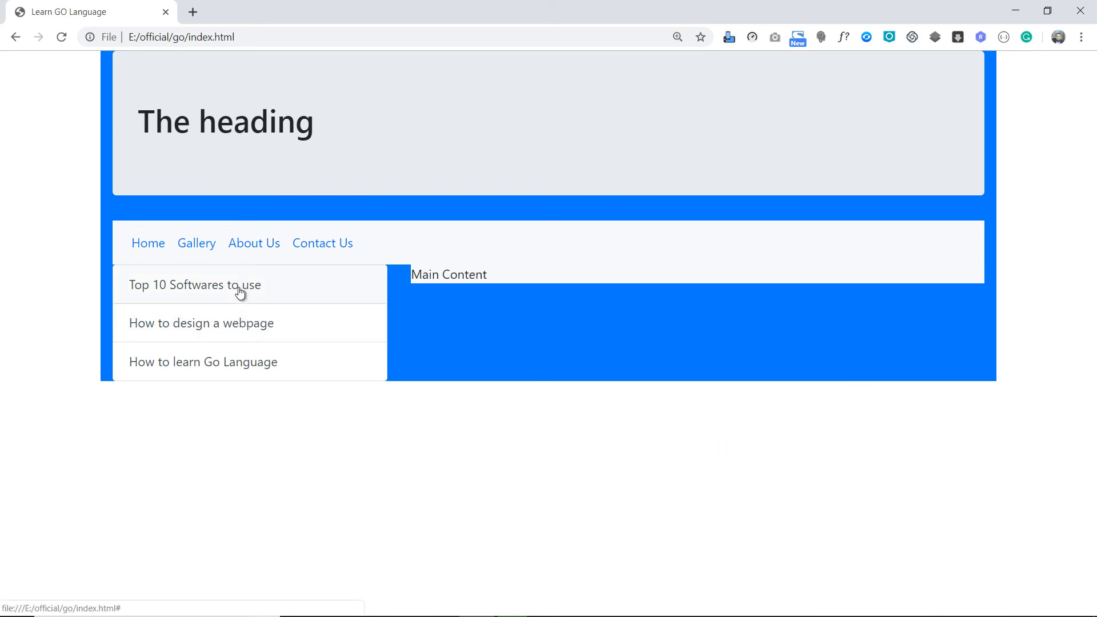
Follow the Top 10 Softwares to use link, leaving Chrome on the same page at #
left_click(195, 284)
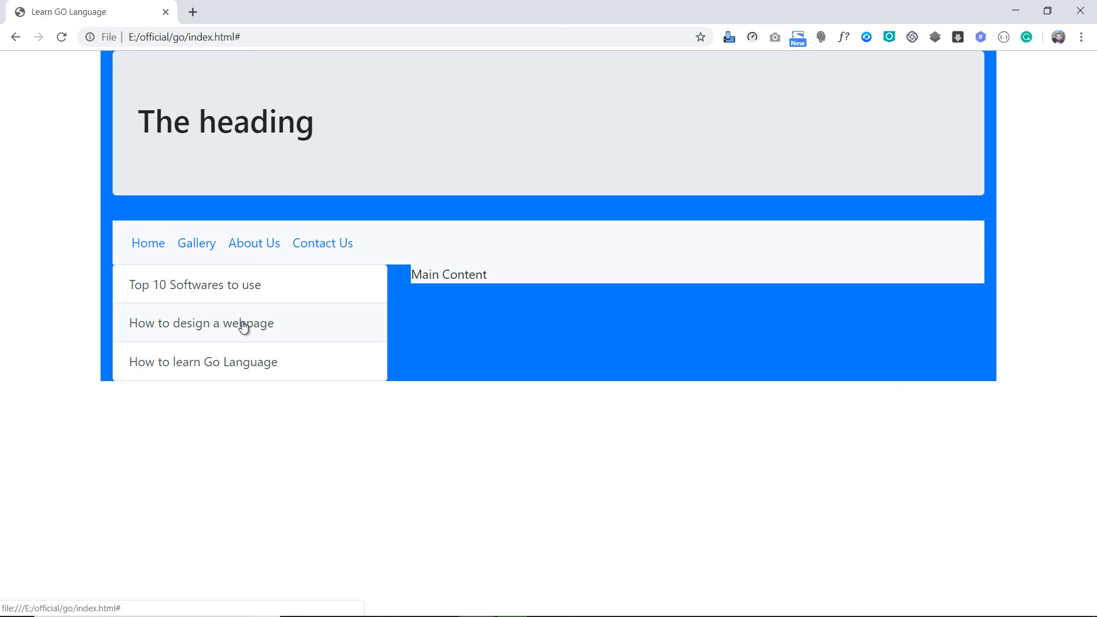
mouse_move(243, 328)
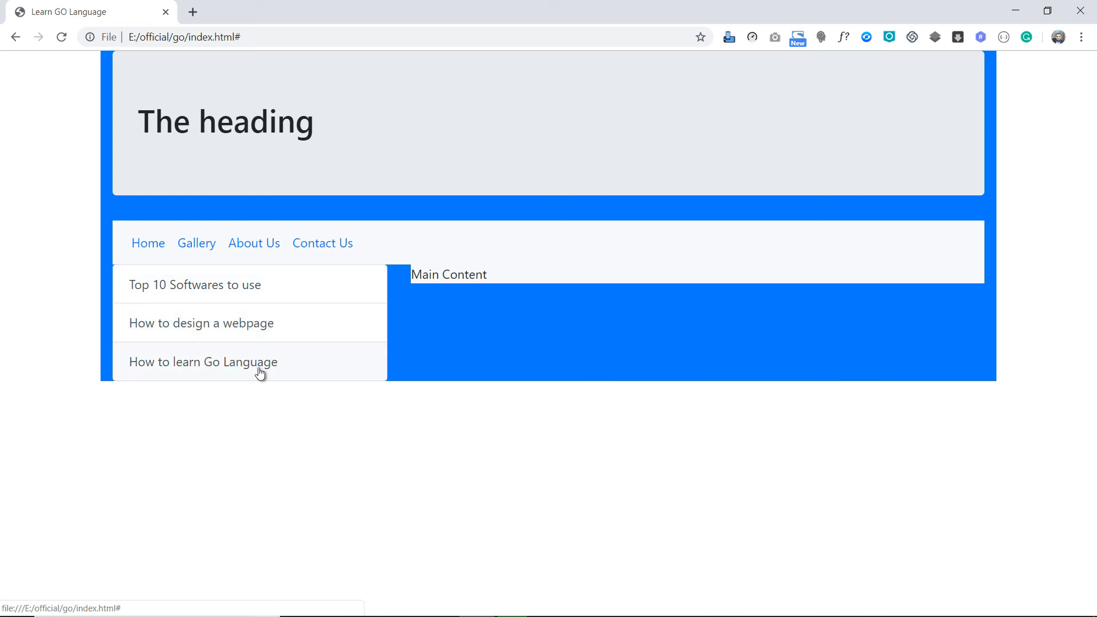
mouse_move(269, 293)
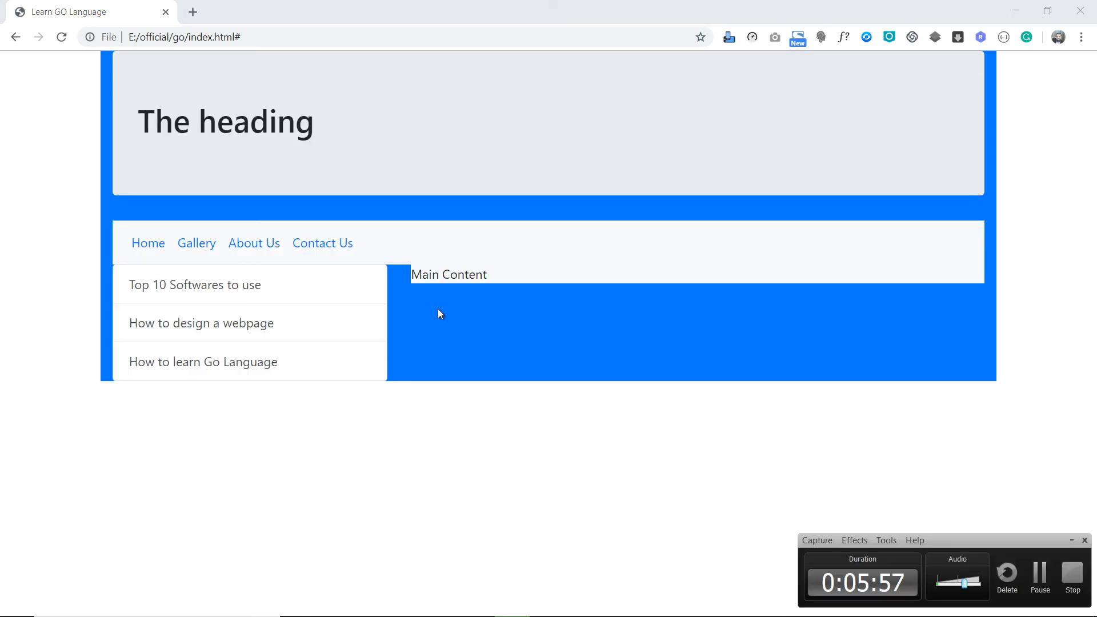
mouse_move(853, 408)
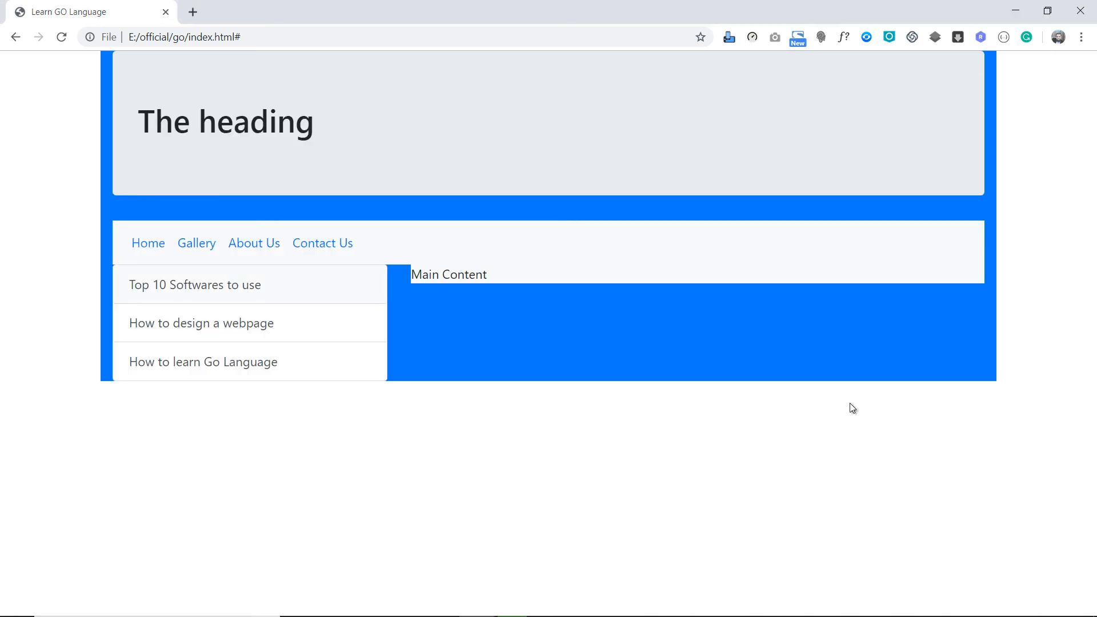